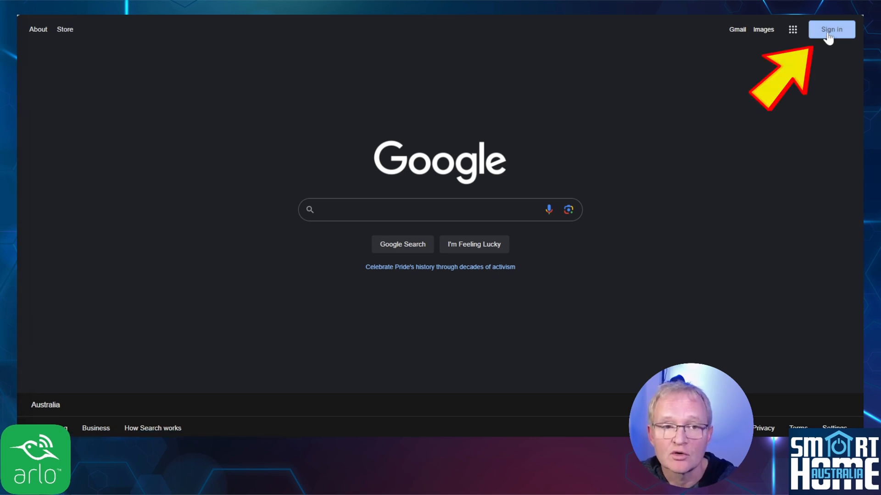
# - Start creating a new Google account for personal use from the sign-in page
pyautogui.click(831, 29)
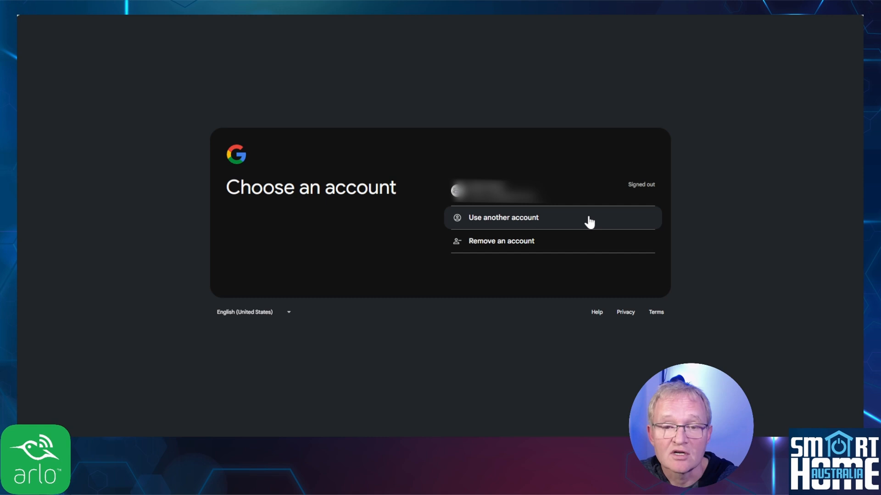
pyautogui.click(503, 217)
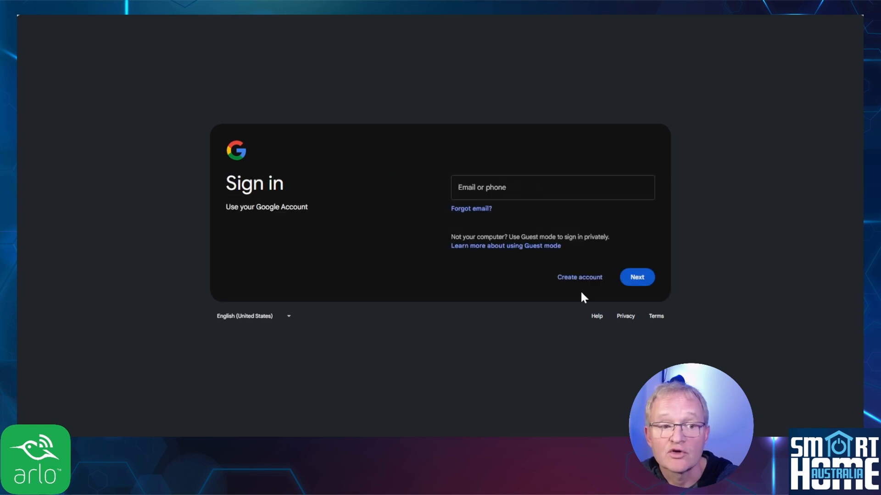
pyautogui.click(579, 277)
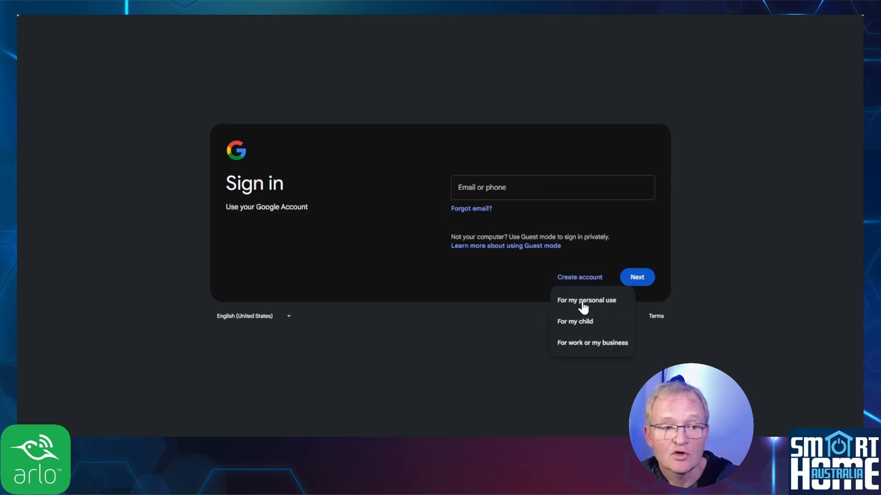
pyautogui.click(586, 300)
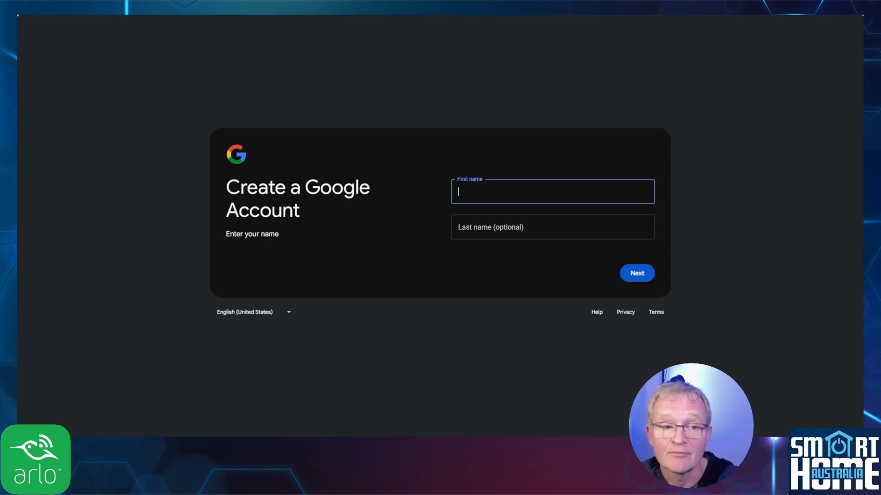
# - Enter the name, pick the first suggested Gmail address and set the account password
pyautogui.click(636, 273)
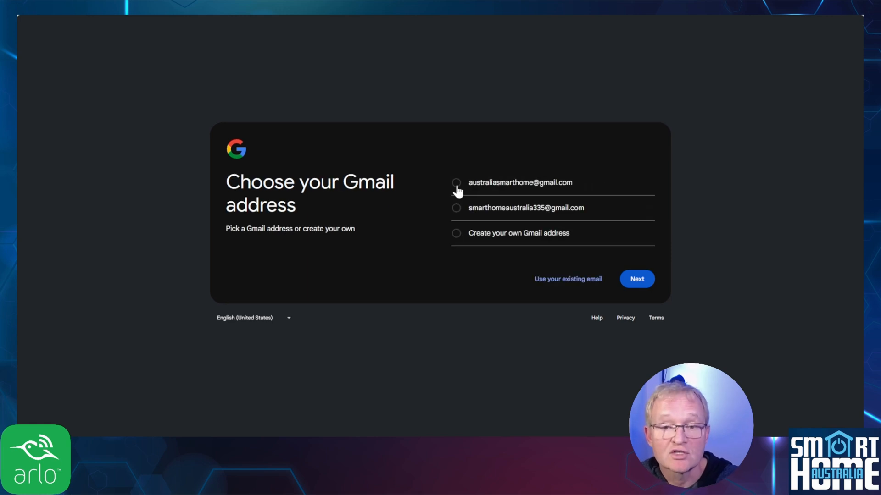
pyautogui.click(456, 183)
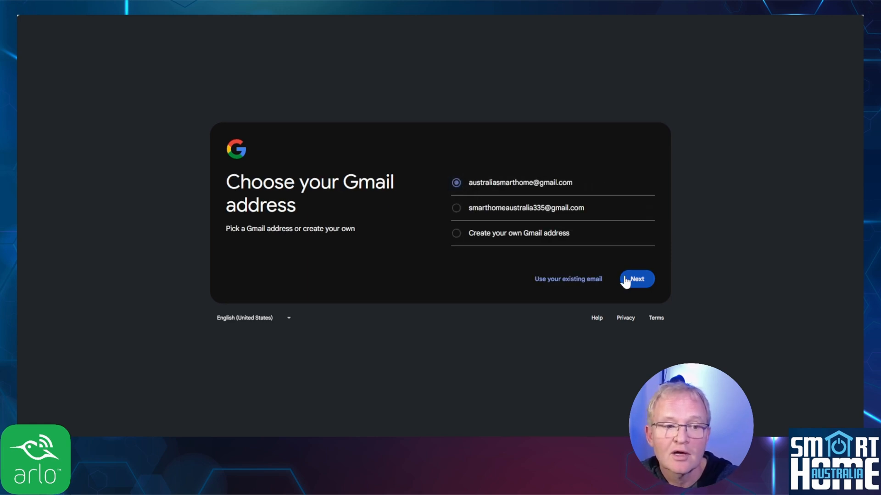
pyautogui.click(636, 279)
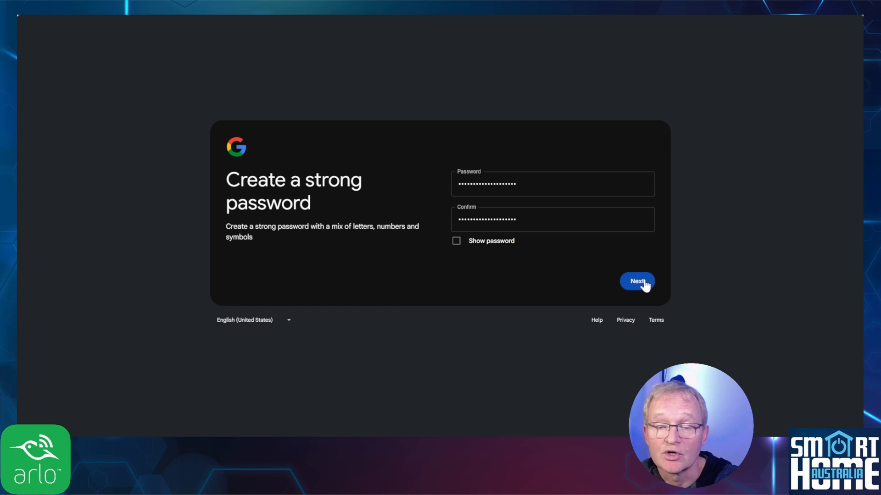
pyautogui.click(637, 281)
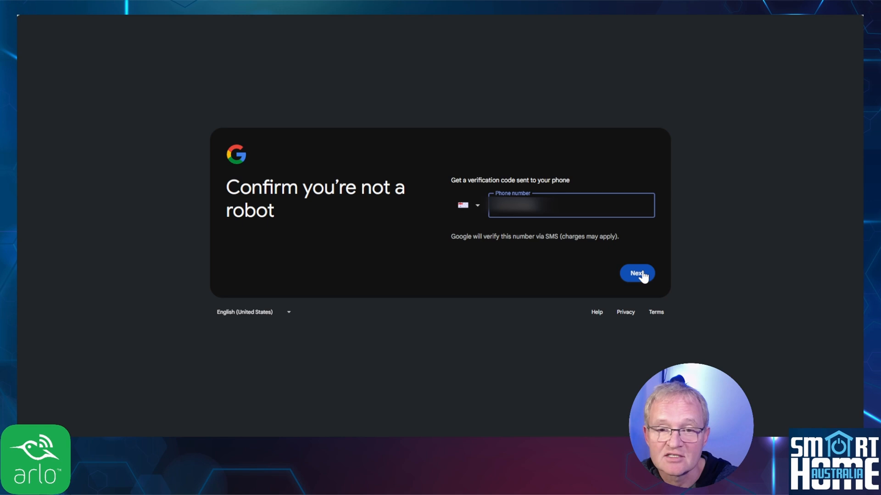
# - Verify the phone, skip recovery email, review the info and agree to the terms
pyautogui.click(636, 272)
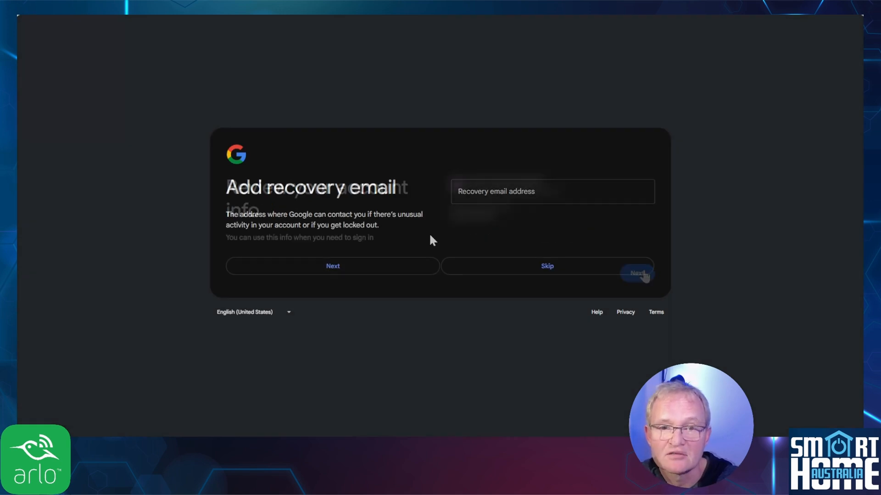
pyautogui.click(545, 266)
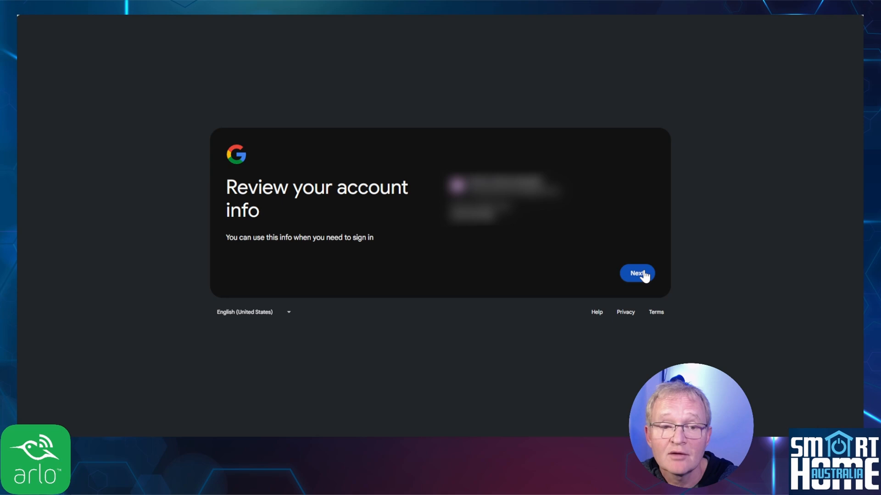
pyautogui.click(636, 273)
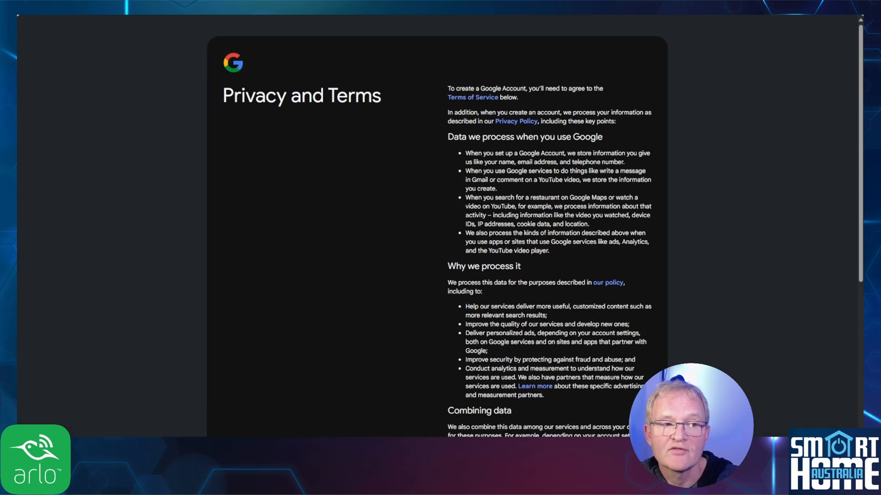
pyautogui.scroll(-3)
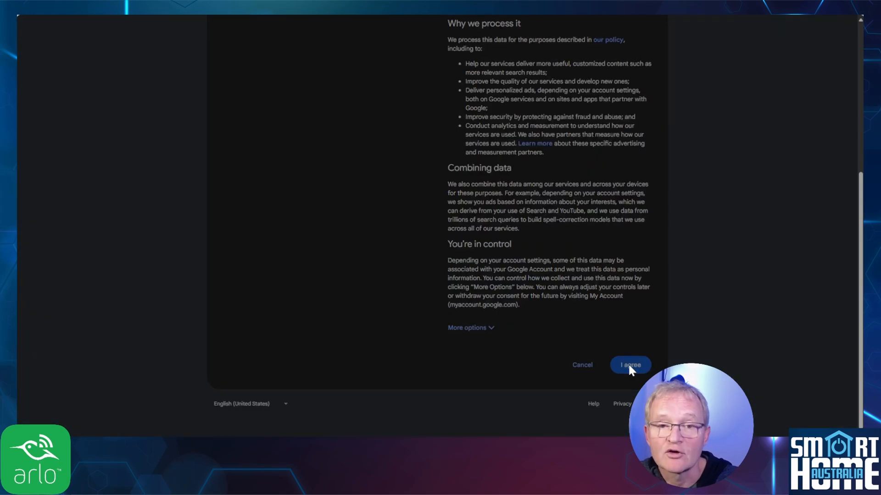
pyautogui.click(630, 364)
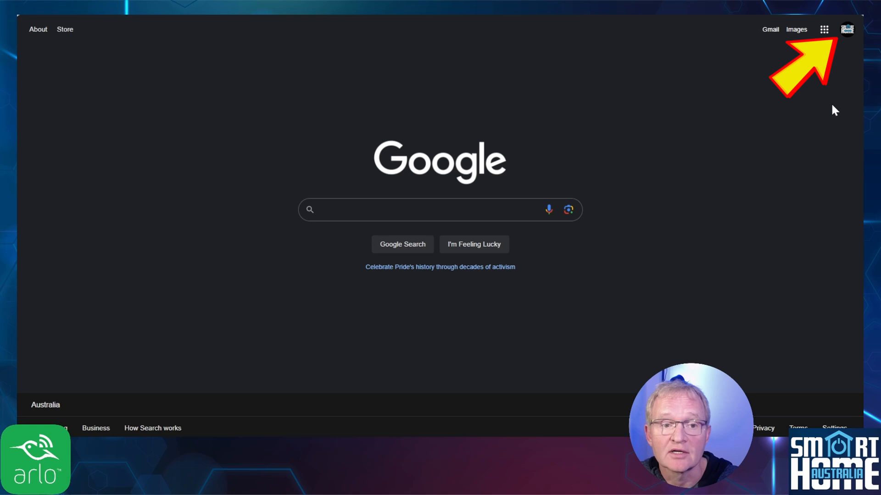
# - Go to Manage your Google Account and find the 2-Step Verification settings
pyautogui.click(847, 30)
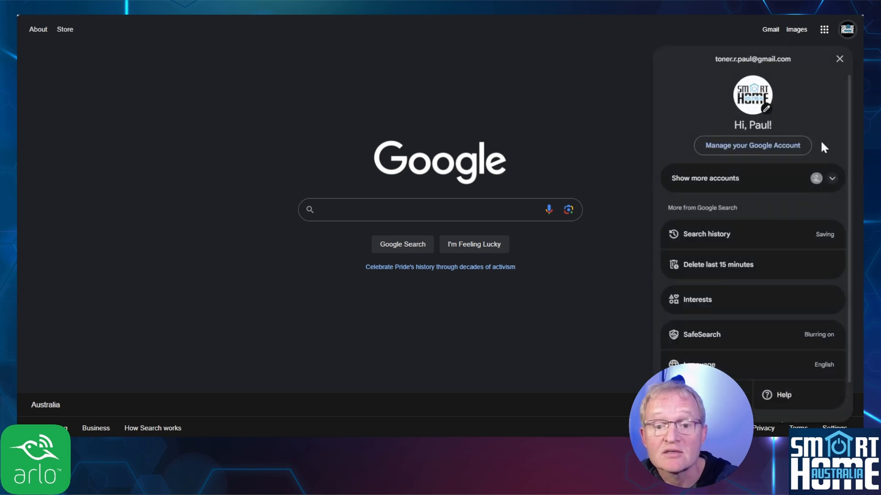
pyautogui.click(751, 145)
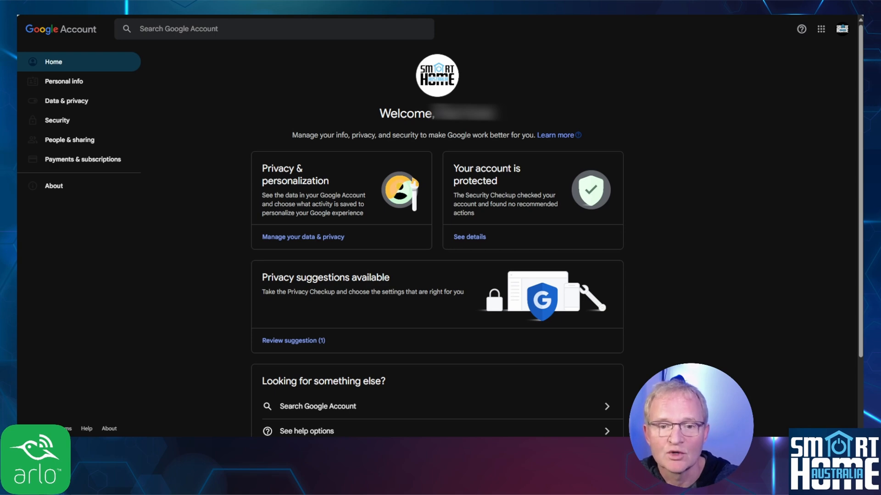
pyautogui.write('2 step verification')
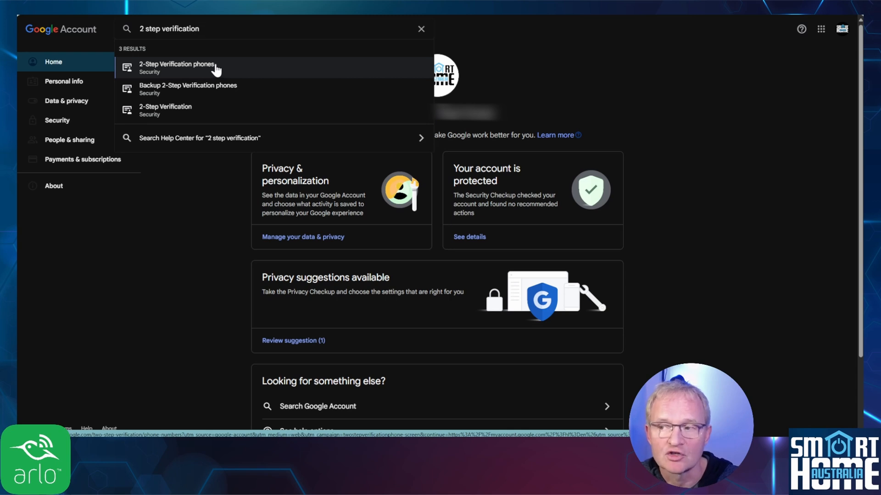
pyautogui.click(176, 67)
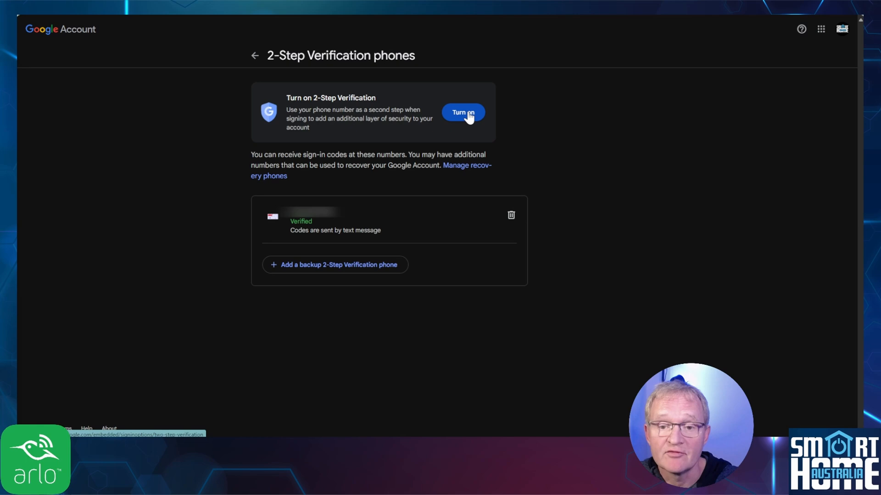
# - Turn on 2-Step Verification for the account and dismiss the confirmation
pyautogui.click(463, 112)
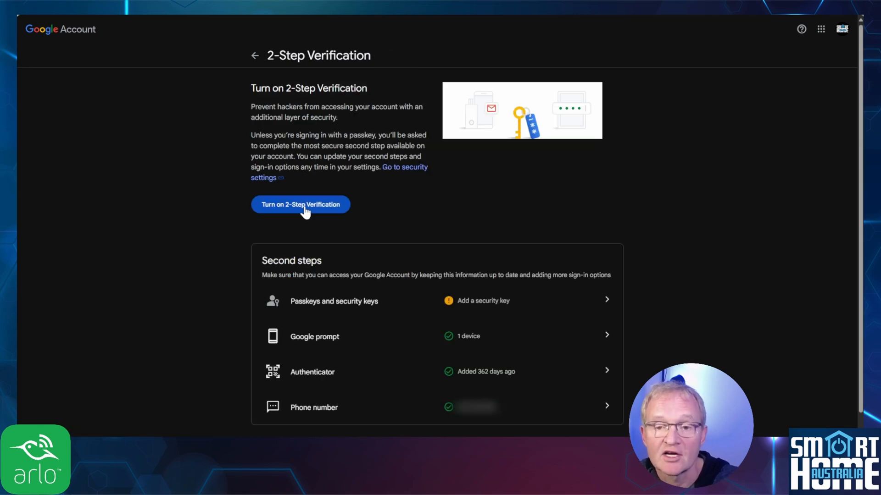
pyautogui.click(300, 204)
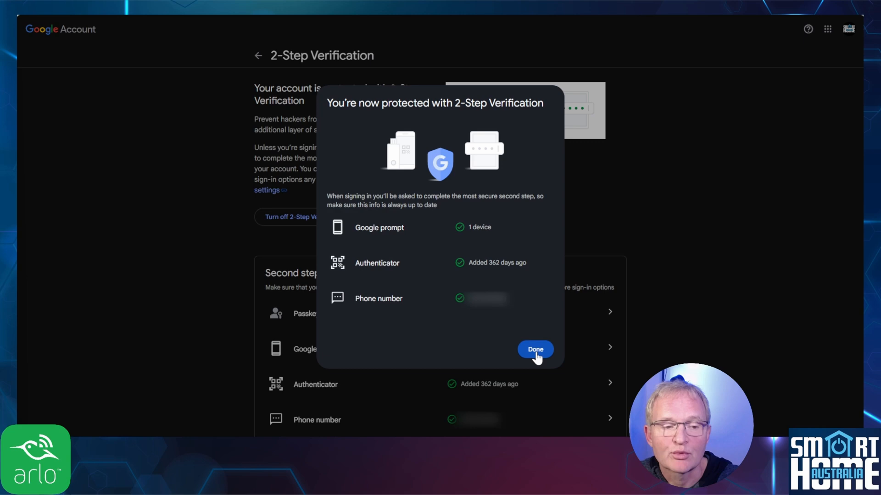
pyautogui.click(533, 349)
pyautogui.write('App passwords')
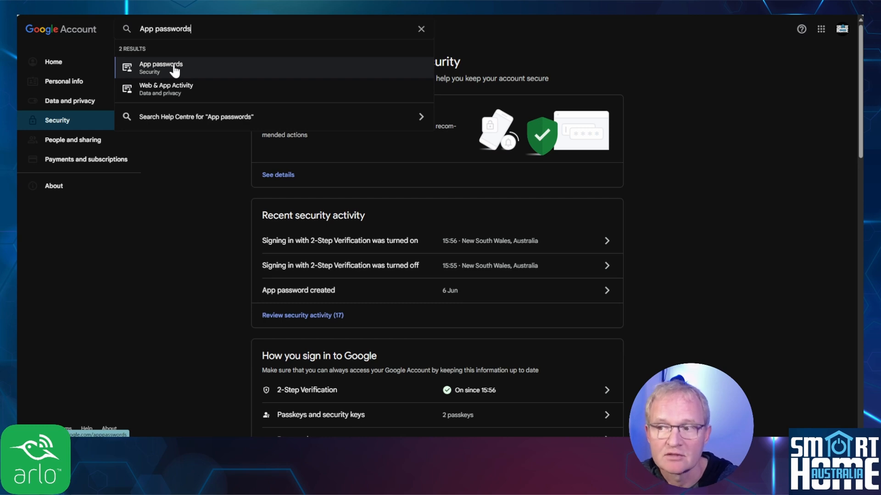
# - Create an app password named ARLO INTEGRATION and close the generated password dialog
pyautogui.click(161, 67)
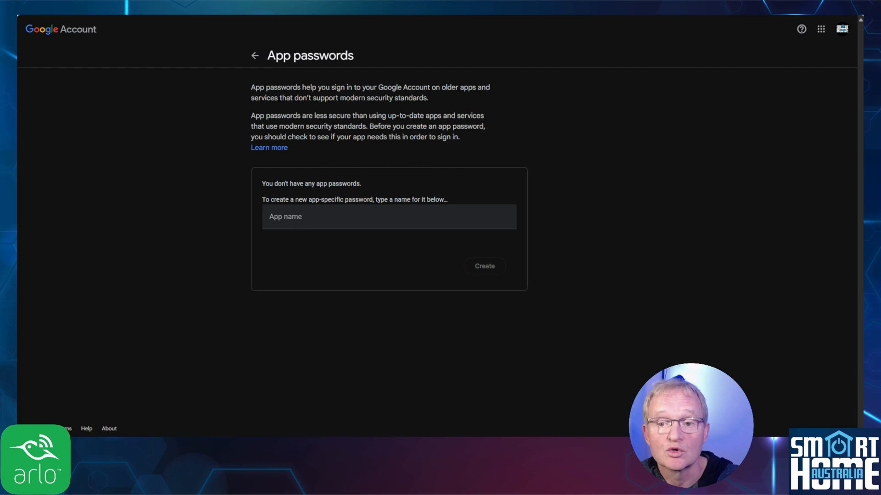
pyautogui.write('ARLO INTEGRATION')
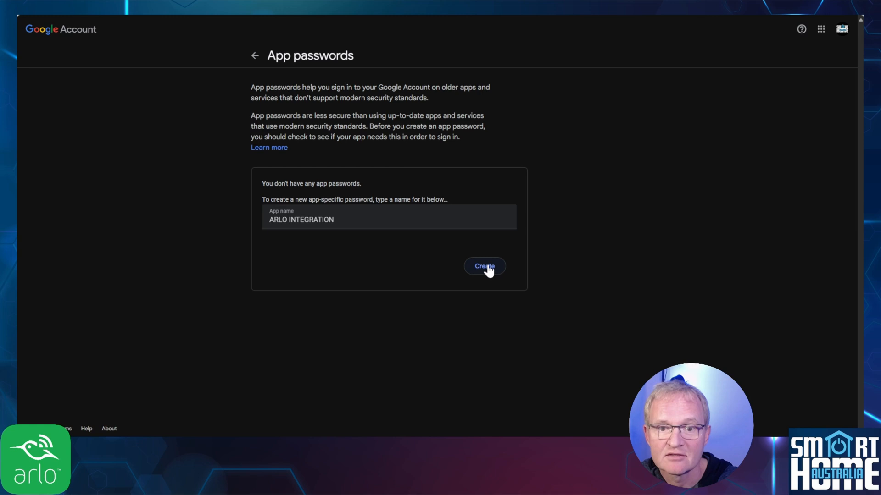
pyautogui.click(483, 266)
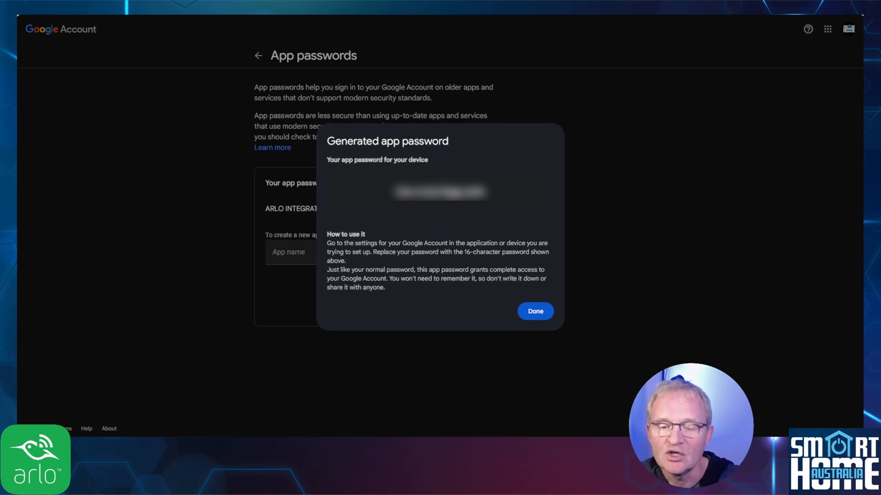
pyautogui.click(534, 311)
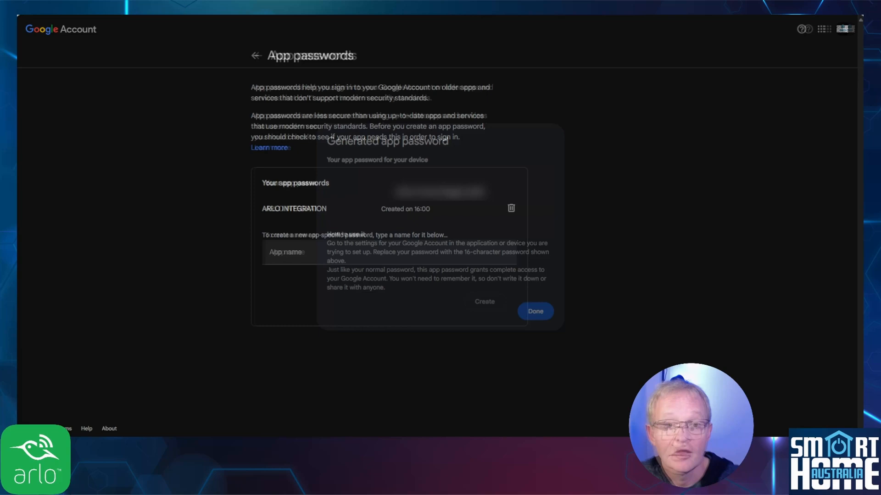
pyautogui.click(533, 311)
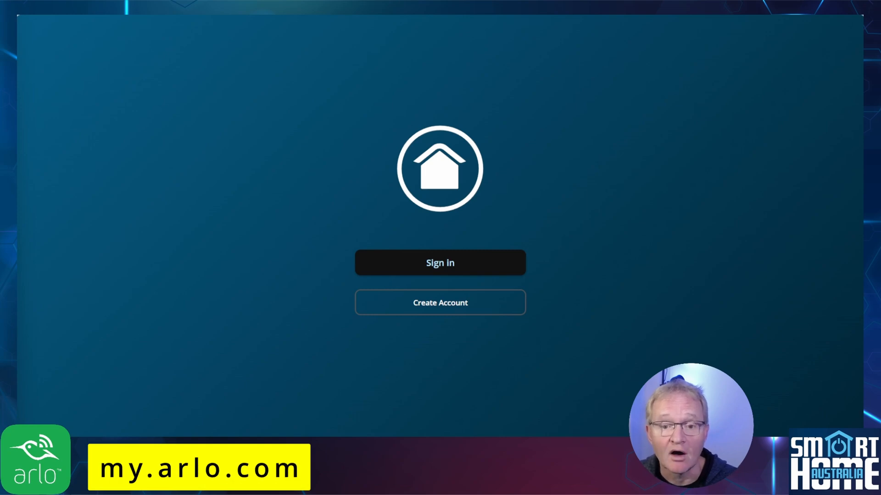
pyautogui.moveTo(437, 313)
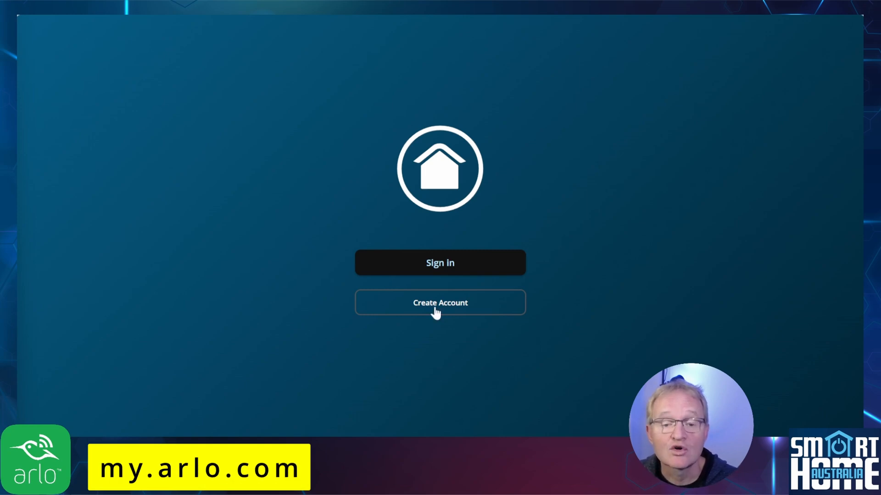
# - Start the Create Account sign-up form on my.arlo.com
pyautogui.click(440, 303)
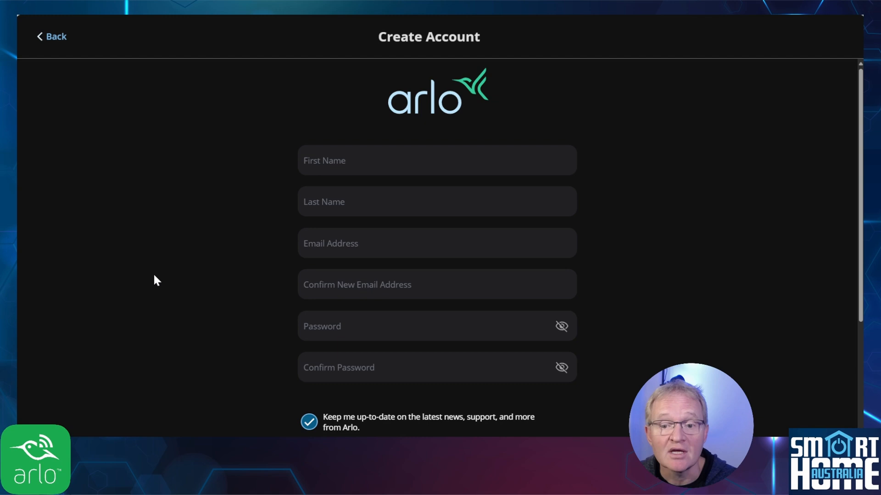
pyautogui.scroll(-3)
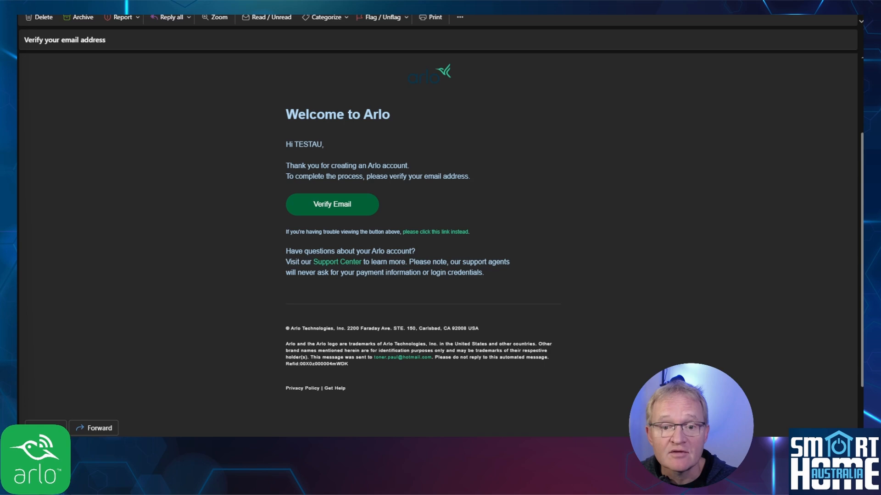
# - Verify the Arlo account email from the 'Verify your email address' message
pyautogui.click(331, 204)
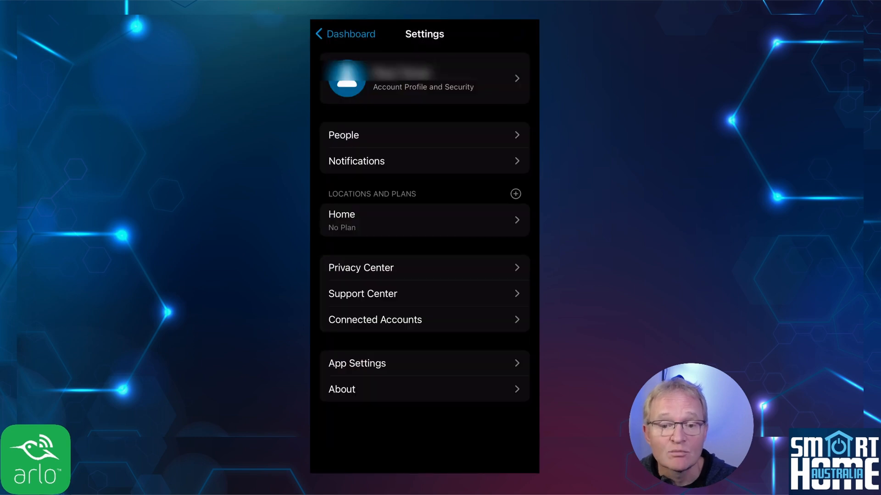
# - Invite a HOME ASSISTANT person sharing all four cameras with Allow Access Rights enabled
pyautogui.click(424, 134)
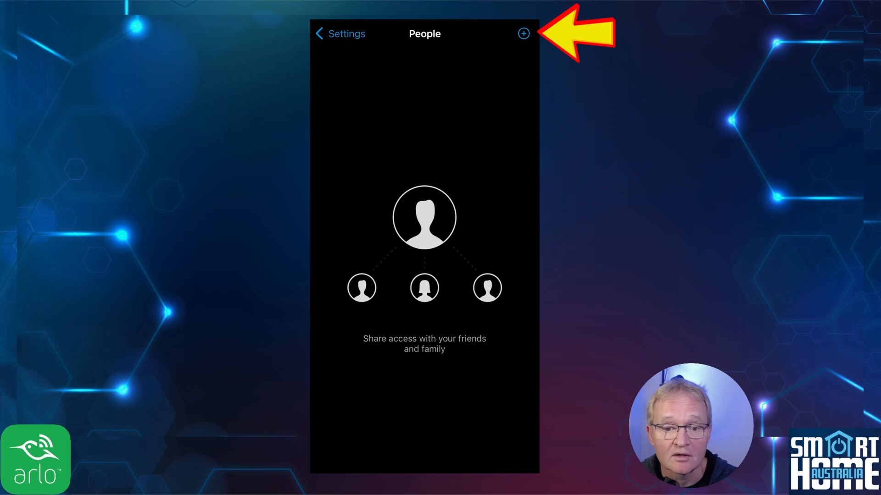
pyautogui.click(522, 33)
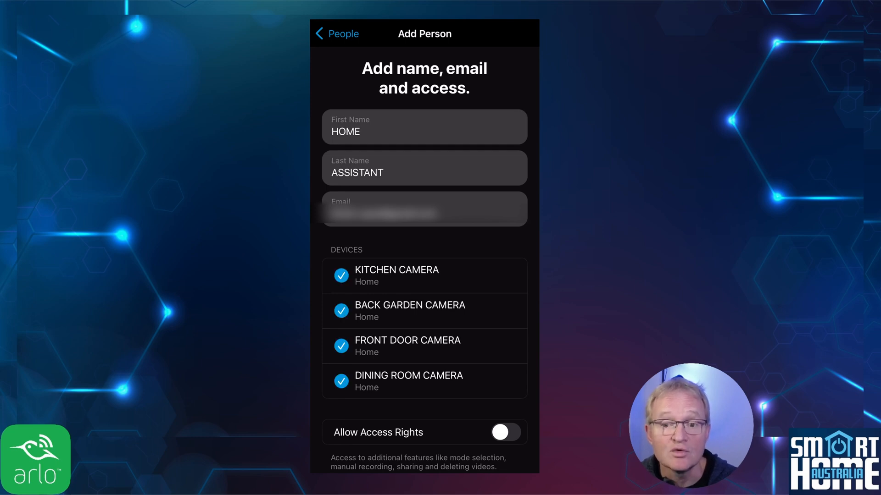
pyautogui.click(340, 381)
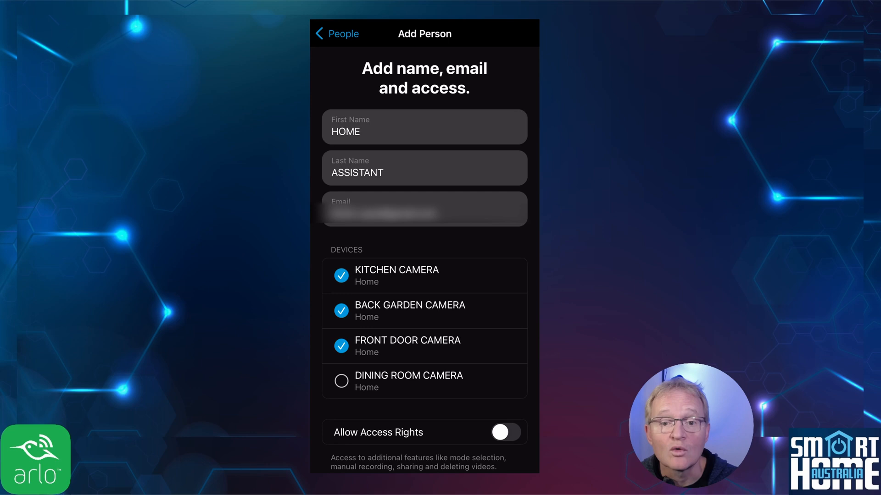
pyautogui.click(341, 381)
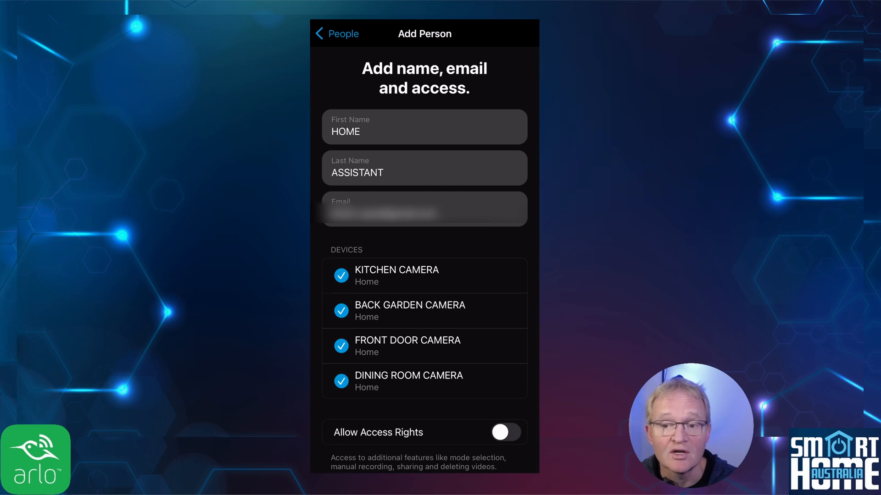
pyautogui.click(504, 432)
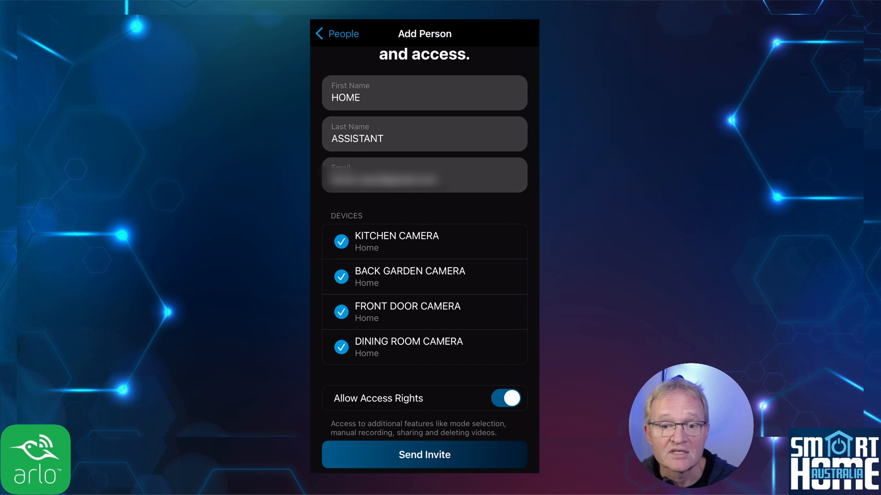
pyautogui.click(424, 455)
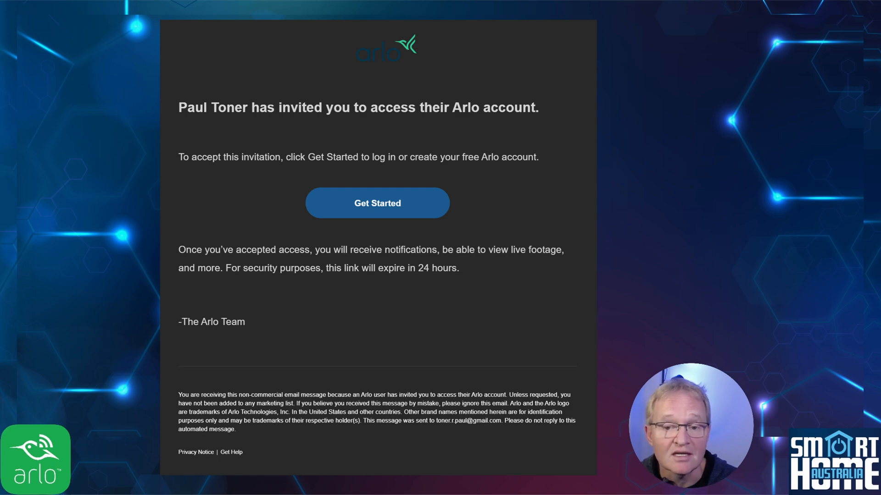
# - Accept the Arlo sharing invitation via Get Started in the email
pyautogui.click(377, 202)
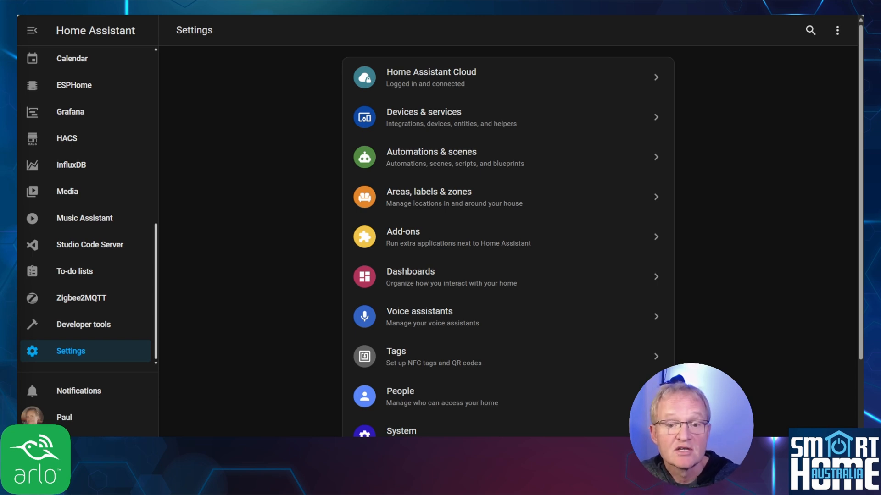
pyautogui.moveTo(67, 142)
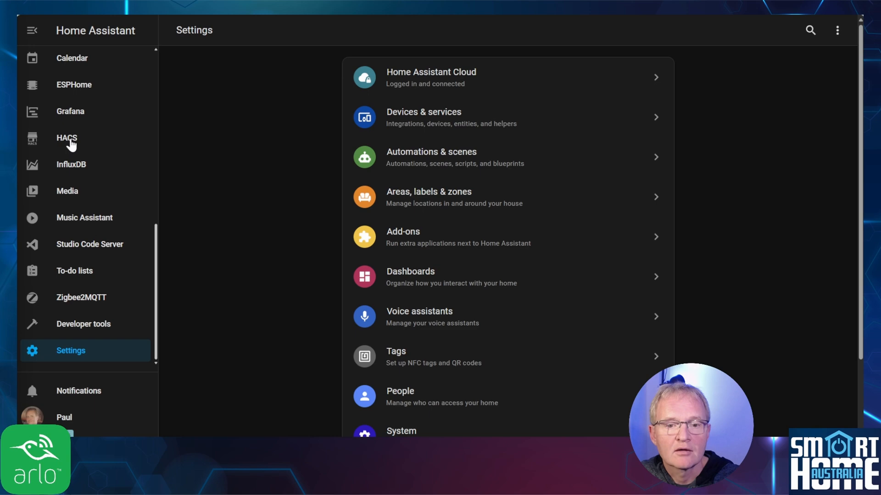
# - Download the Arlo Camera Support integration from HACS
pyautogui.click(66, 138)
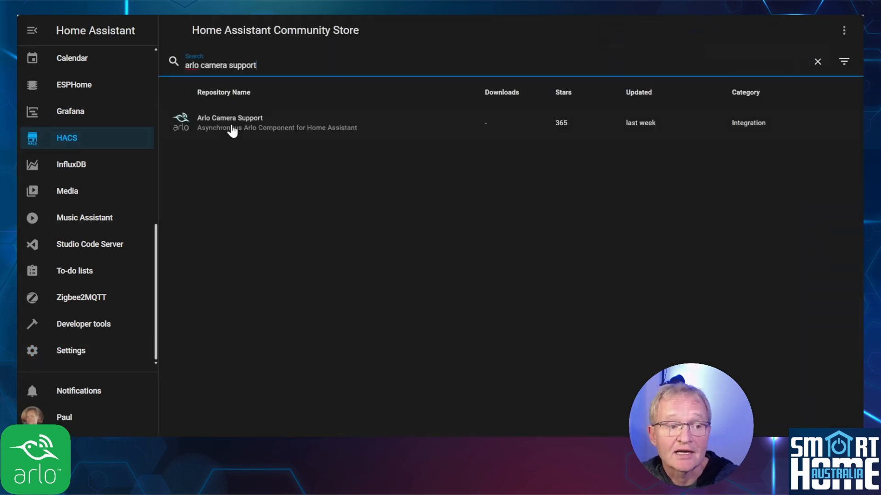
pyautogui.click(230, 122)
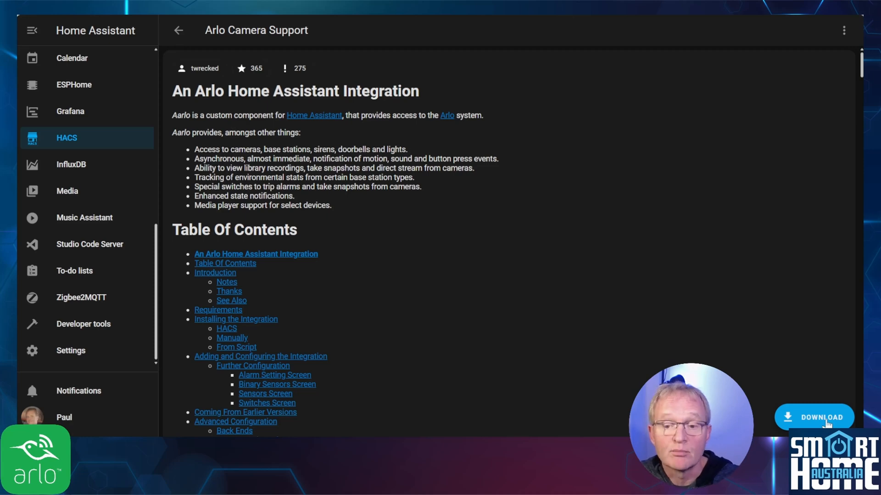
pyautogui.click(814, 417)
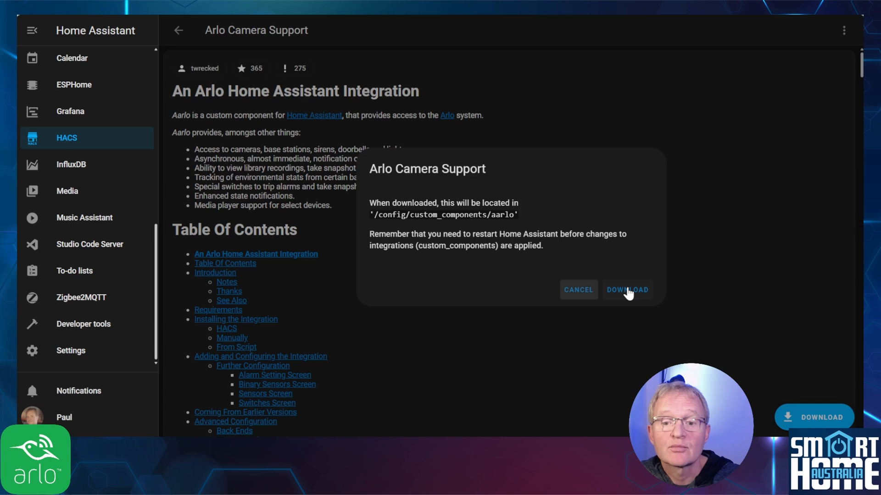
pyautogui.click(627, 290)
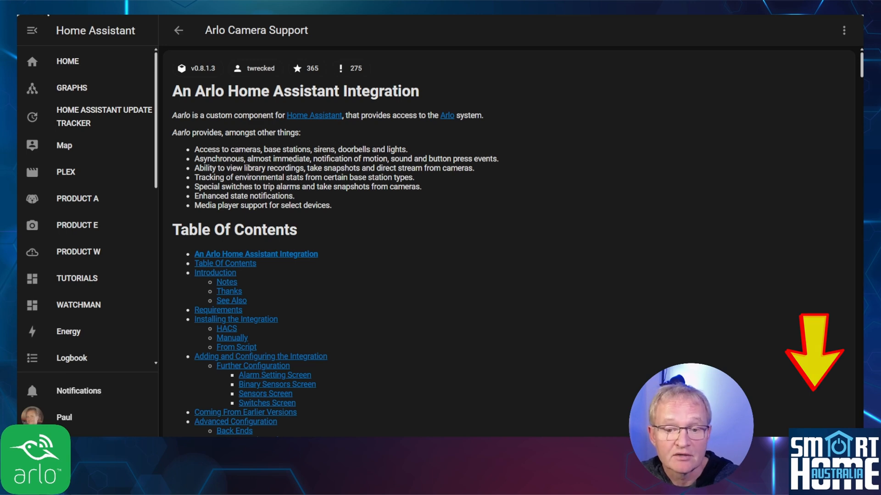
pyautogui.scroll(-3)
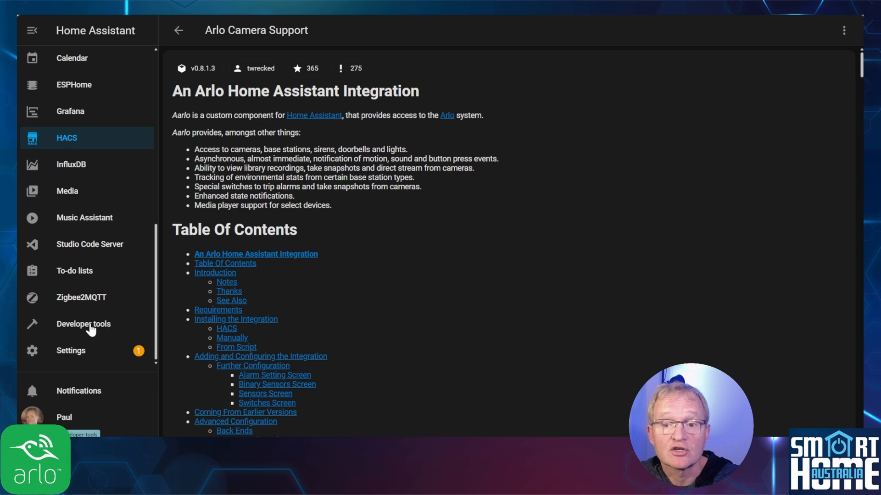
pyautogui.moveTo(83, 324)
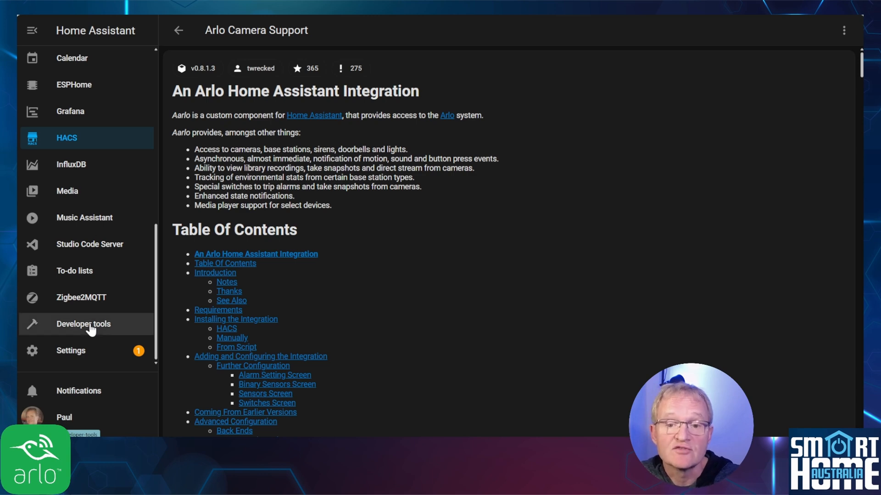
# - Check the configuration in Developer tools and restart Home Assistant
pyautogui.click(83, 325)
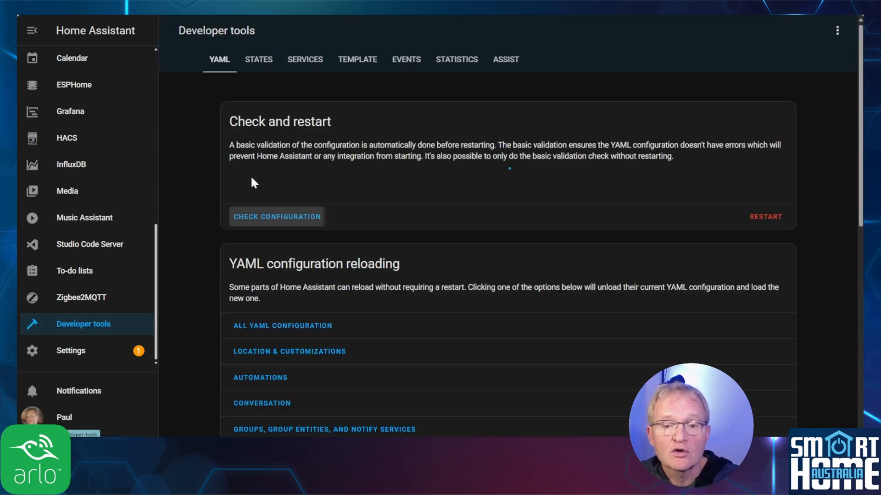
pyautogui.click(276, 216)
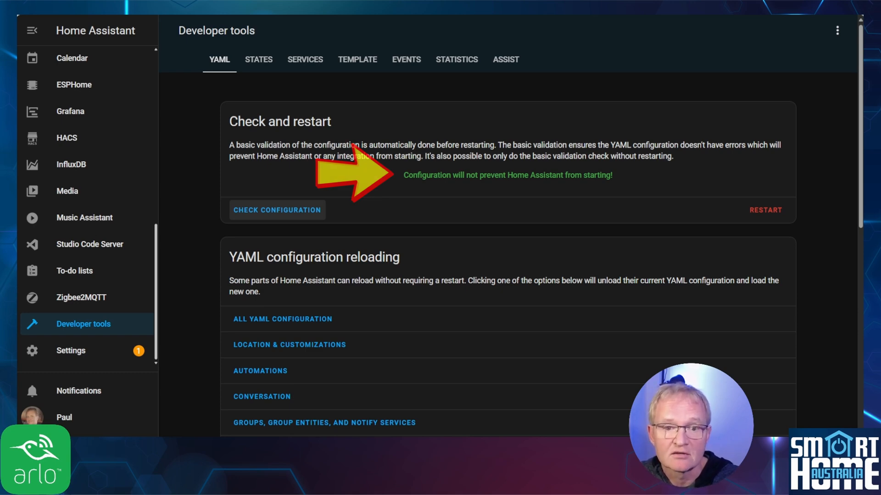
pyautogui.click(765, 210)
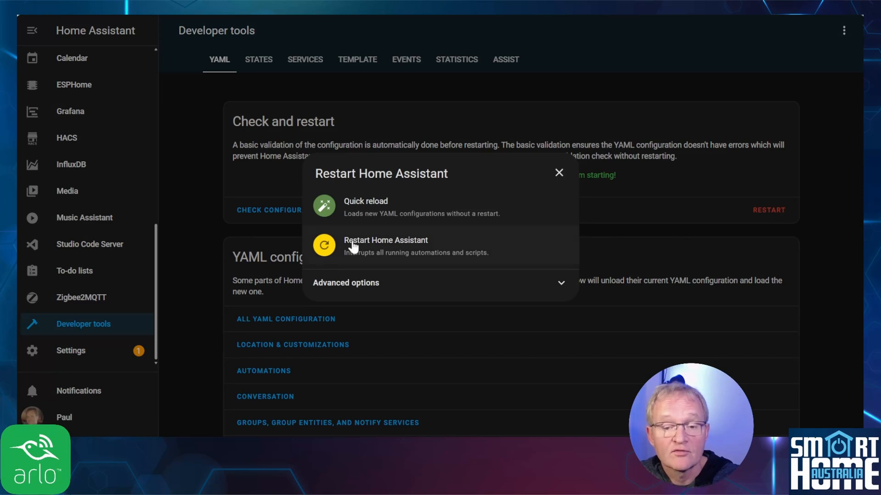
pyautogui.click(386, 245)
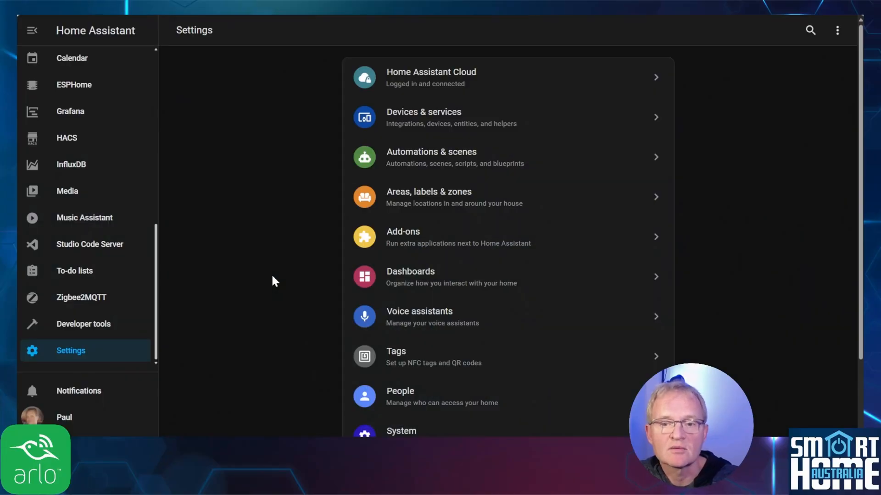
pyautogui.moveTo(249, 277)
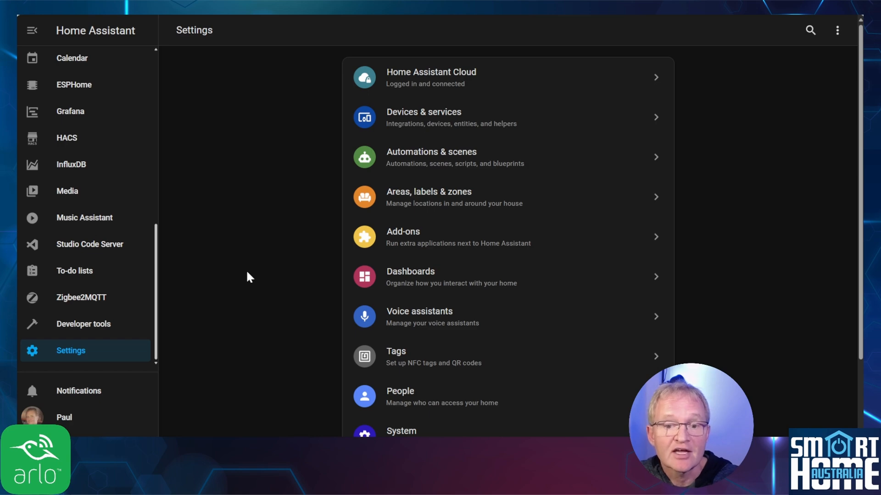
pyautogui.moveTo(415, 120)
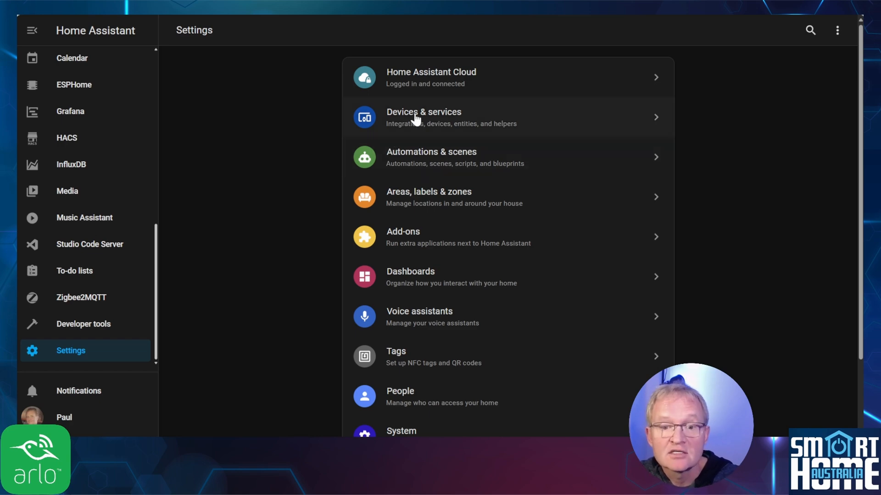
# - Add the Arlo Camera Support integration from Devices & services
pyautogui.click(423, 117)
pyautogui.write('arlo camera support')
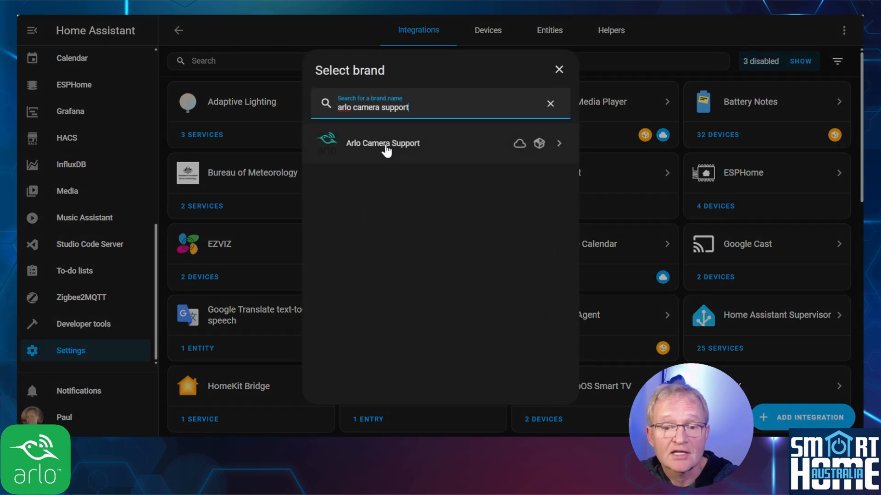
pyautogui.click(382, 143)
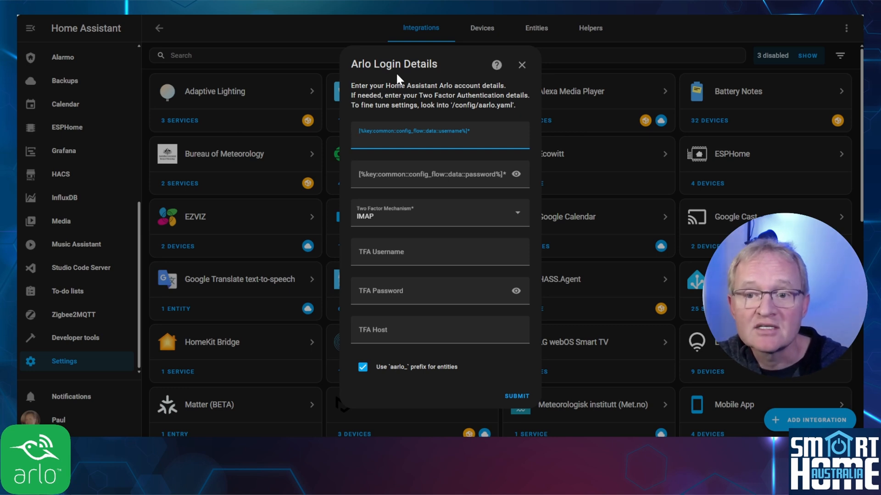
# - Submit Arlo username and password with IMAP two-factor and the aarlo_ prefix kept
pyautogui.click(439, 140)
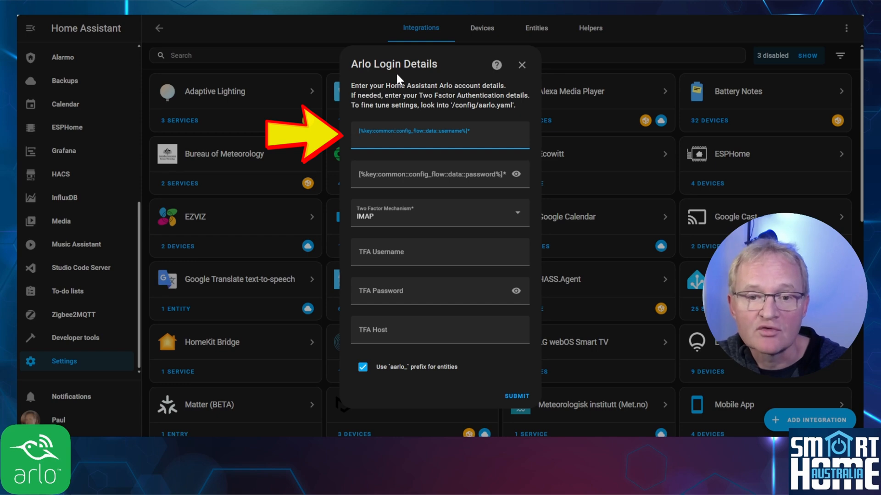
pyautogui.click(439, 135)
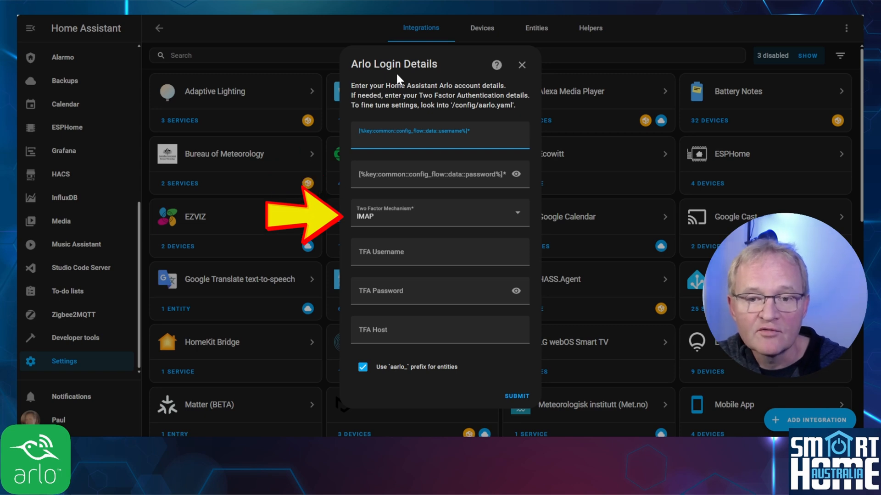
pyautogui.click(440, 135)
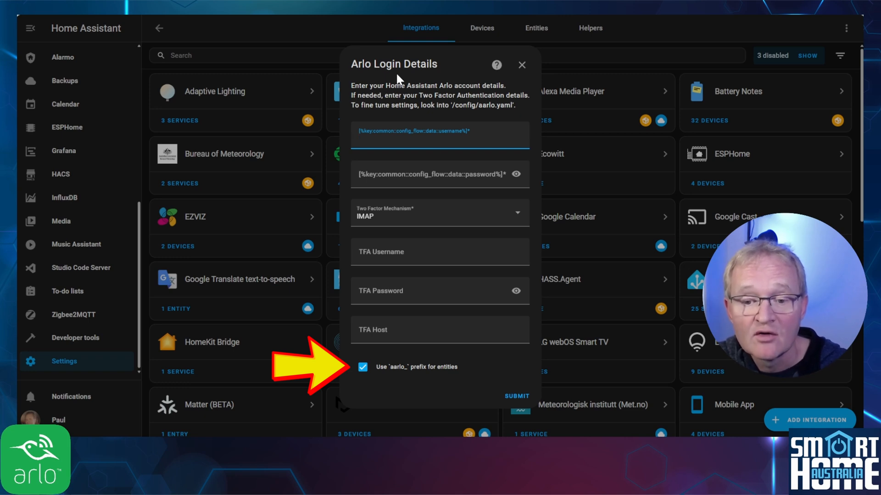
pyautogui.click(439, 138)
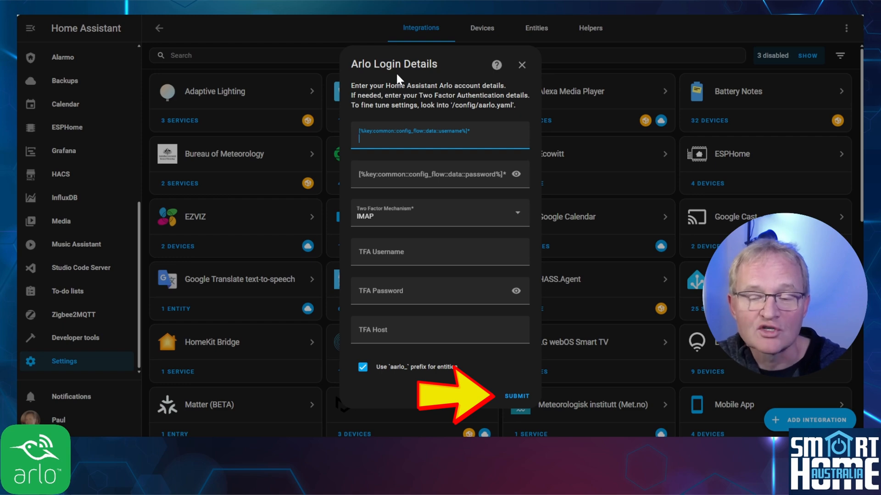
pyautogui.click(515, 396)
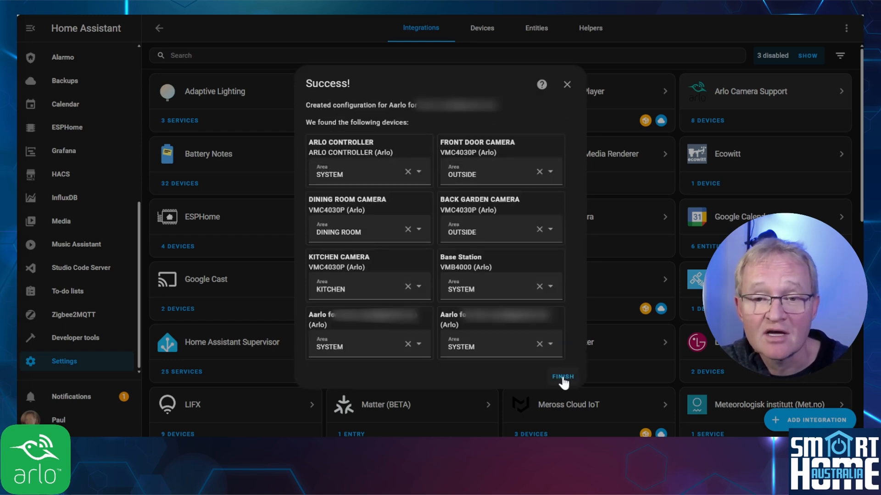
# - Finish setup, find 'arlo', view the Front Door Camera device, then return to the integration page
pyautogui.click(562, 376)
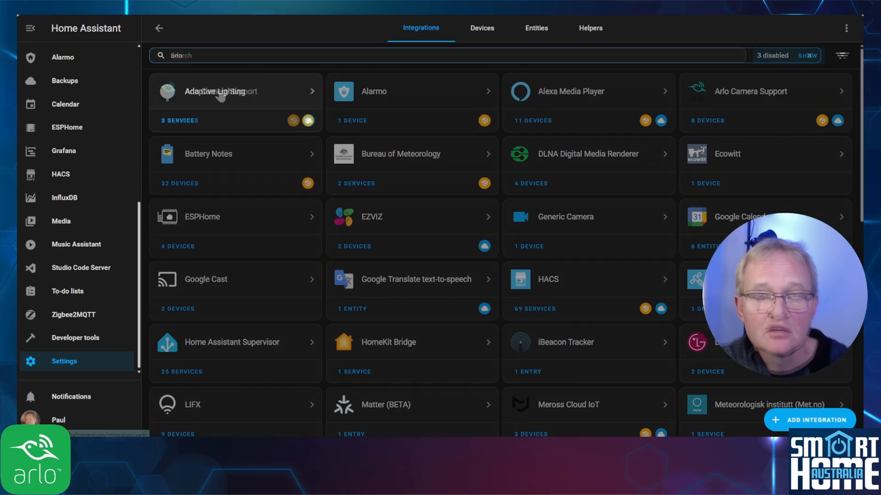
pyautogui.write('arlo')
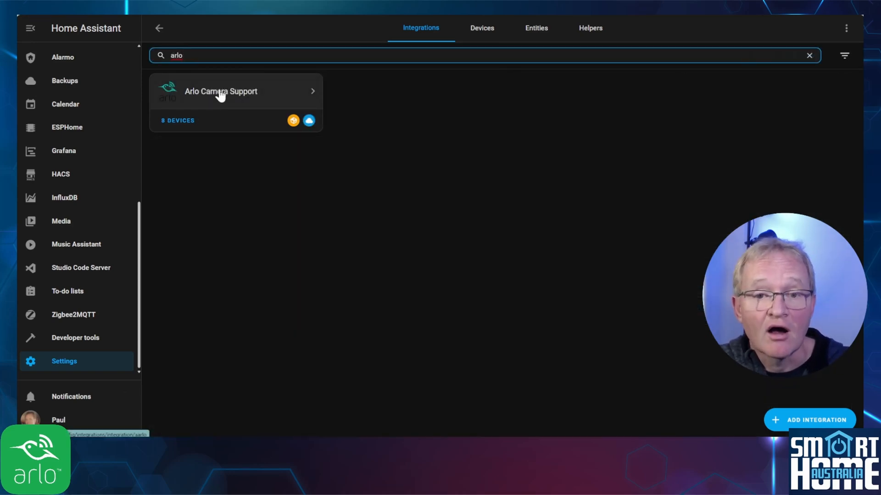
pyautogui.click(220, 90)
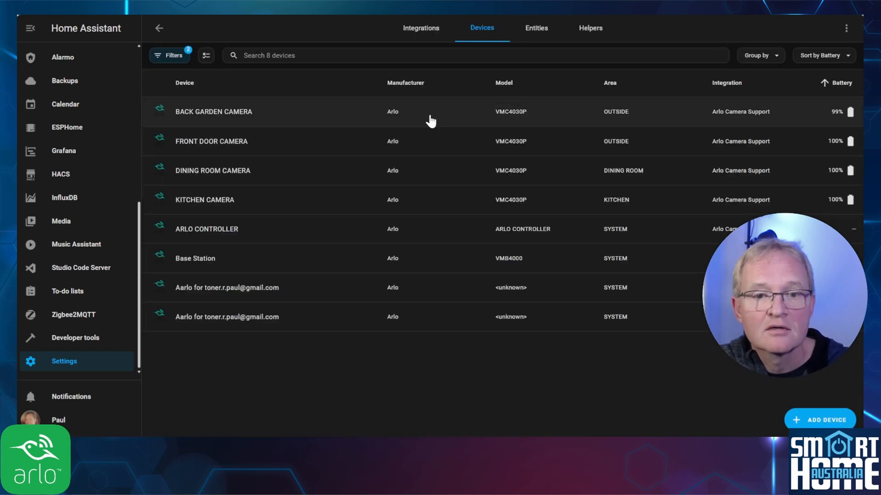
pyautogui.click(211, 141)
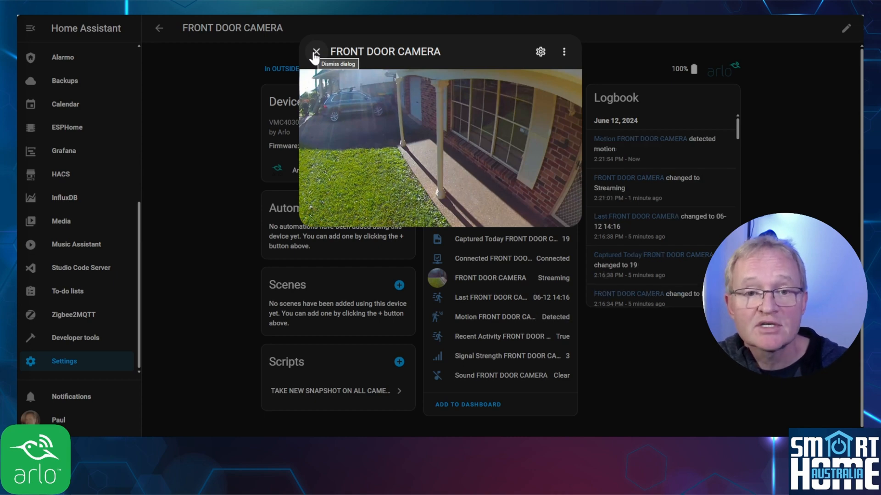
pyautogui.click(316, 51)
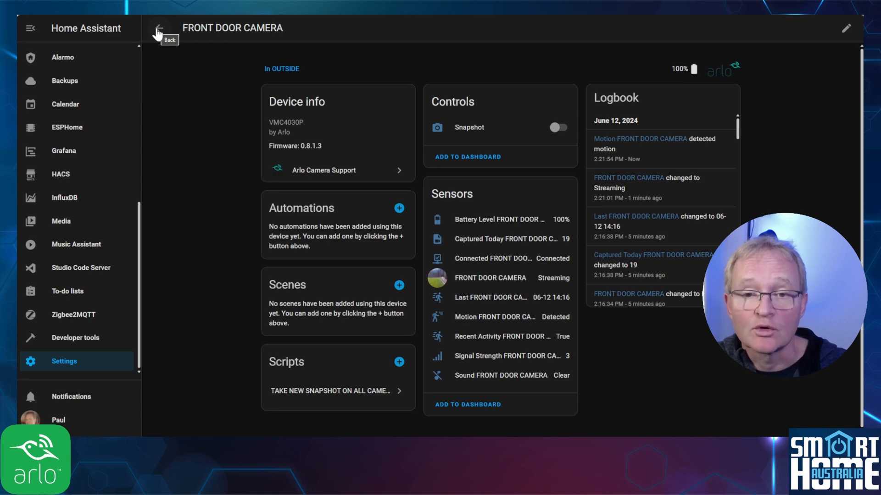
pyautogui.click(323, 170)
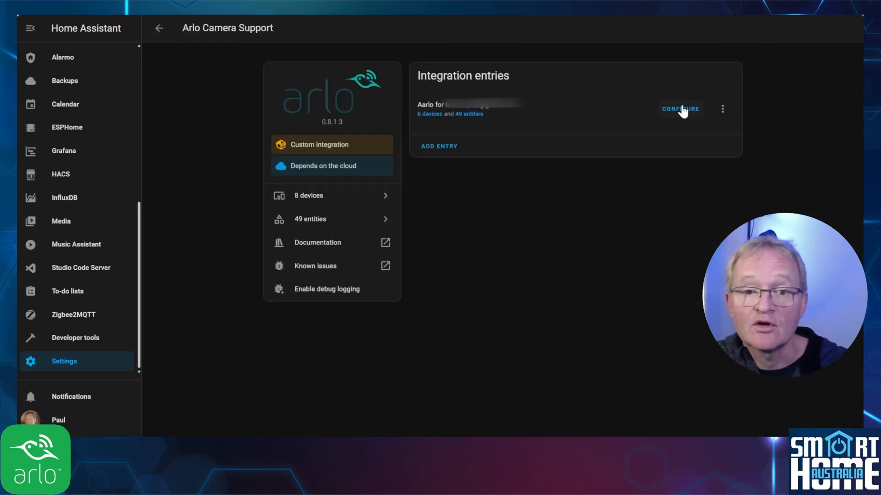
# - Accept the Arlo integration's Alarm Settings, Binary Sensors and Sensors options as defaulted
pyautogui.click(679, 108)
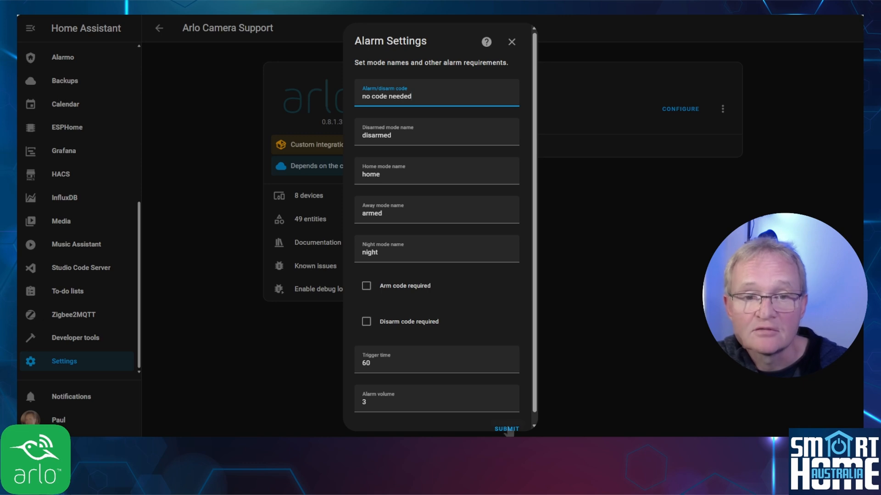
pyautogui.click(505, 430)
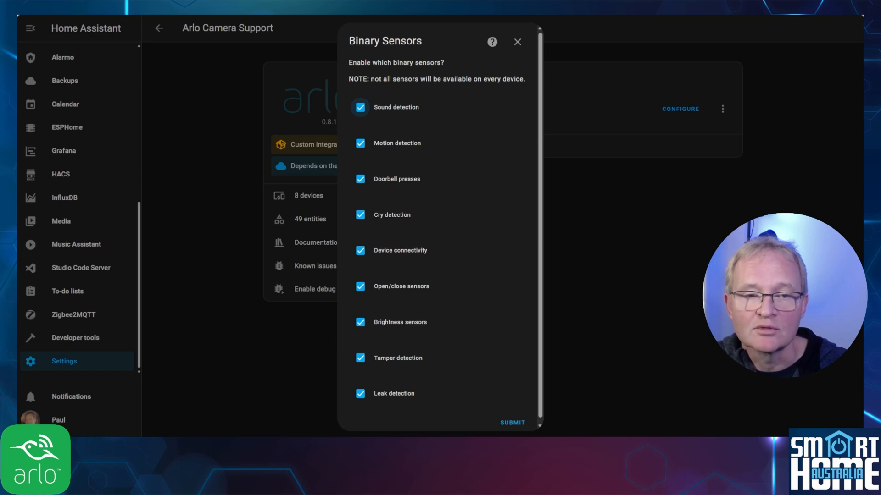
pyautogui.click(511, 423)
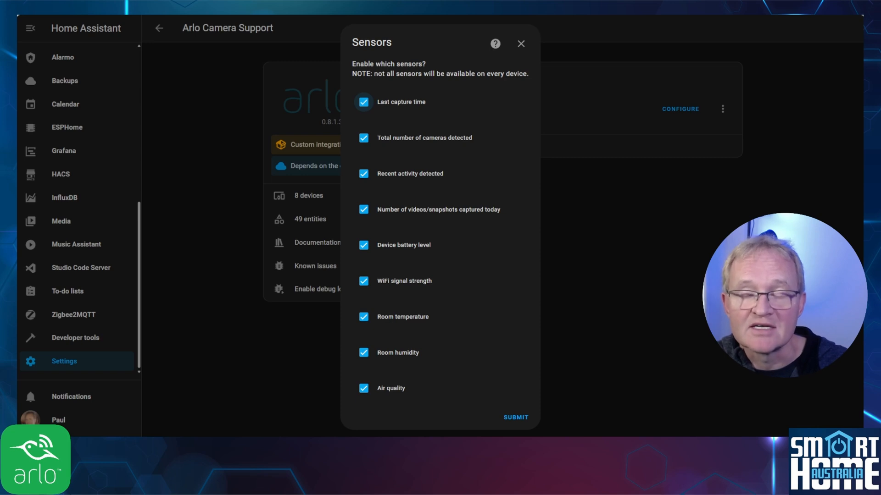
pyautogui.click(514, 418)
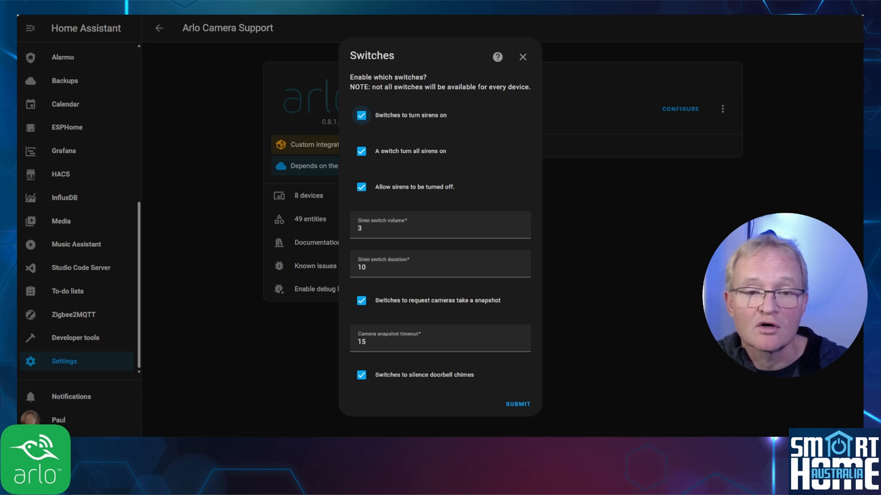
# - Accept the Switches options, finish saving, and return to the integrations list
pyautogui.click(517, 404)
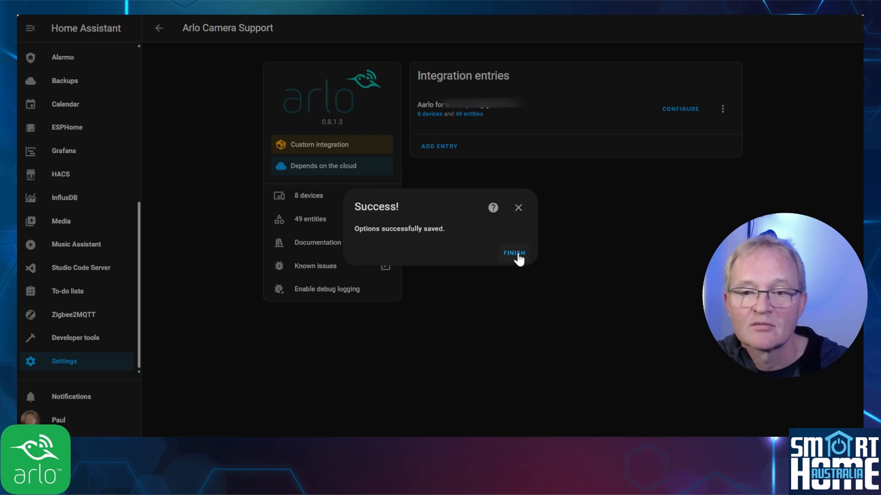
pyautogui.click(513, 253)
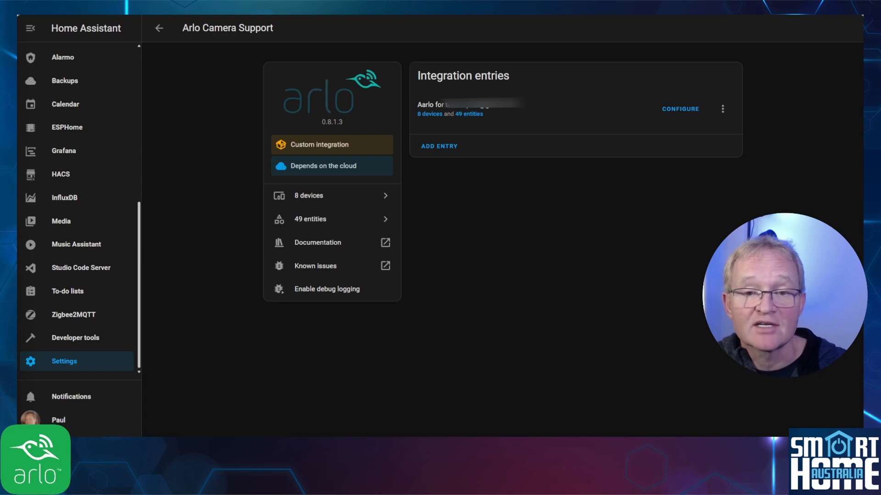
pyautogui.click(159, 28)
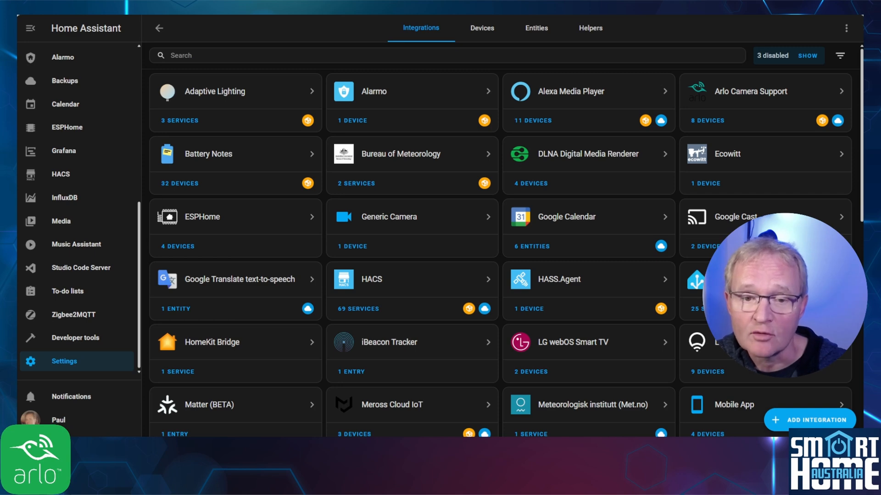
# - Edit the TUTORIALS dashboard, create a new section on the ARLO Integration view, and begin adding a card
pyautogui.scroll(3)
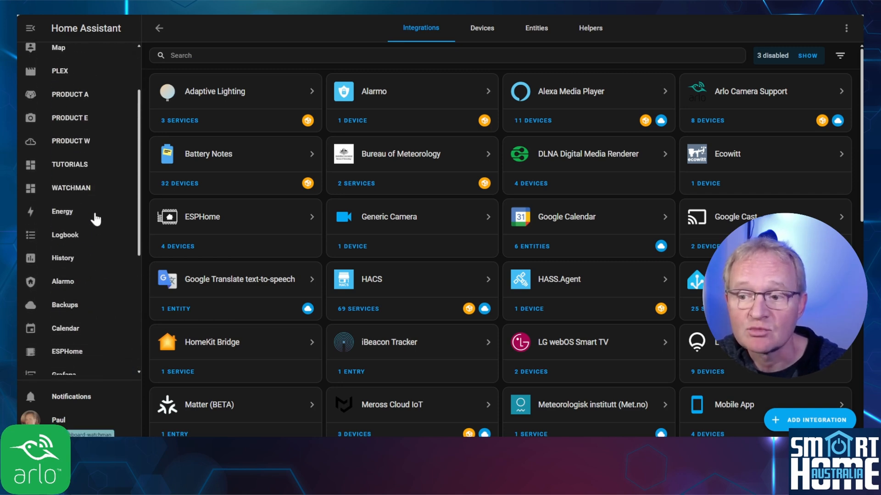
pyautogui.click(69, 164)
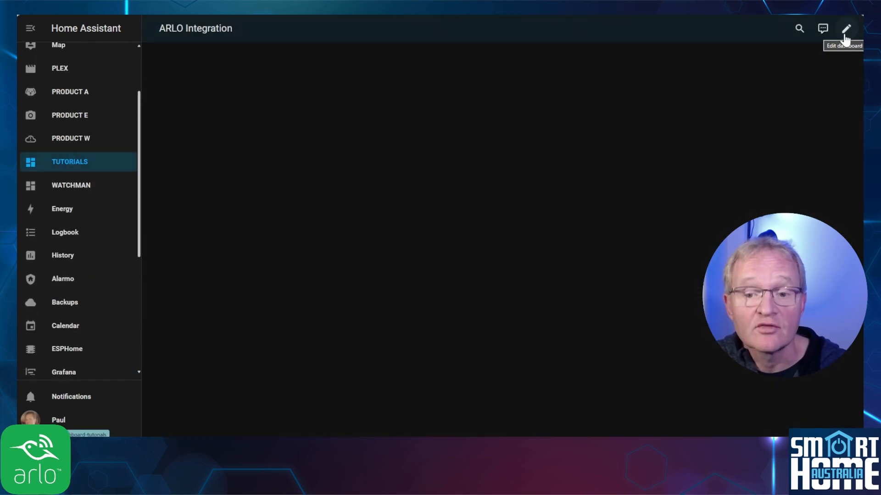
pyautogui.click(845, 28)
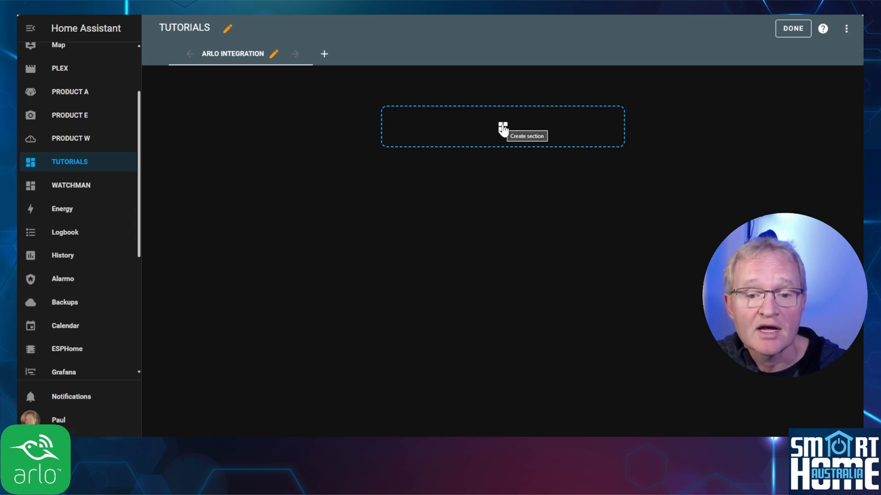
pyautogui.click(502, 127)
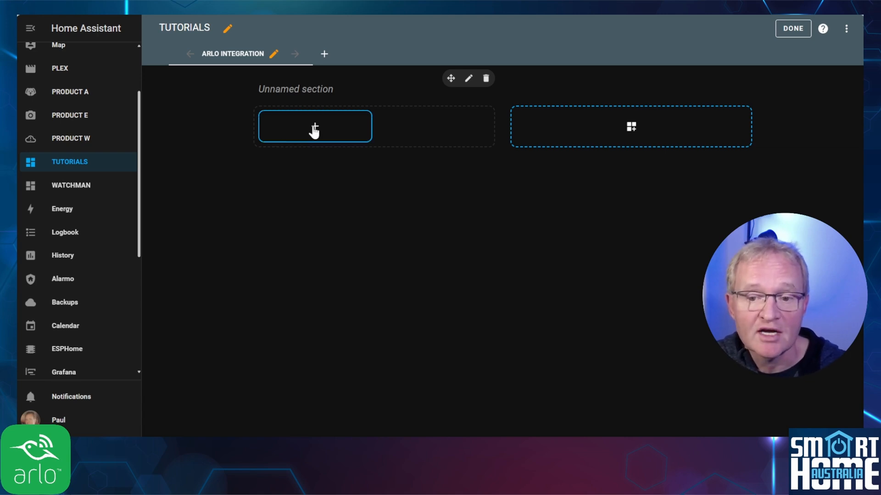
pyautogui.click(315, 126)
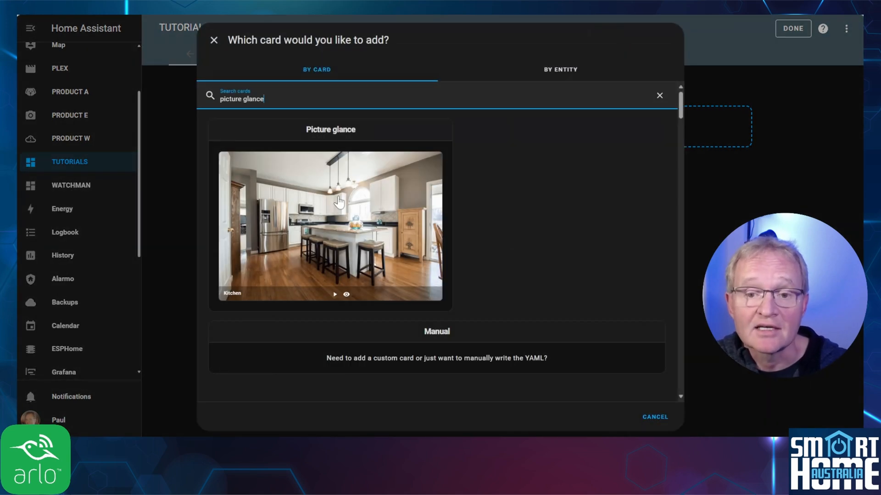
# - Save a Picture glance card using the FRONT DOOR CAMERA entity with the live camera view
pyautogui.click(330, 225)
pyautogui.write('Front Camera')
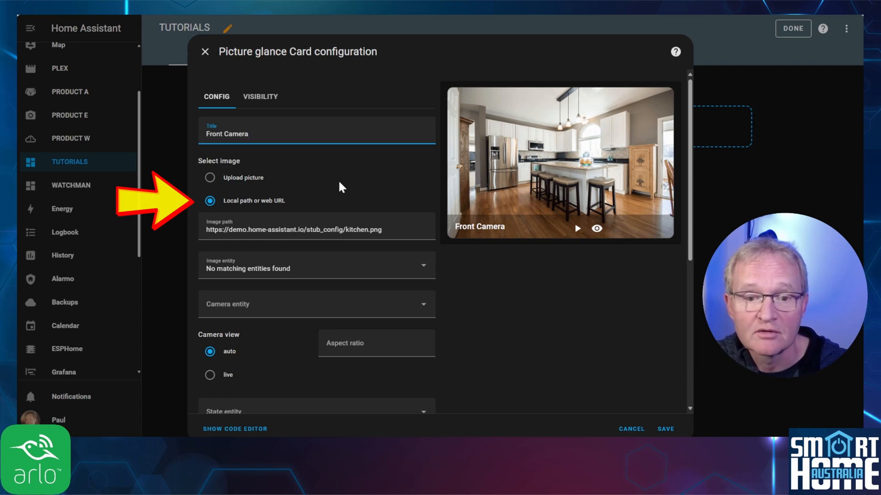
pyautogui.moveTo(421, 309)
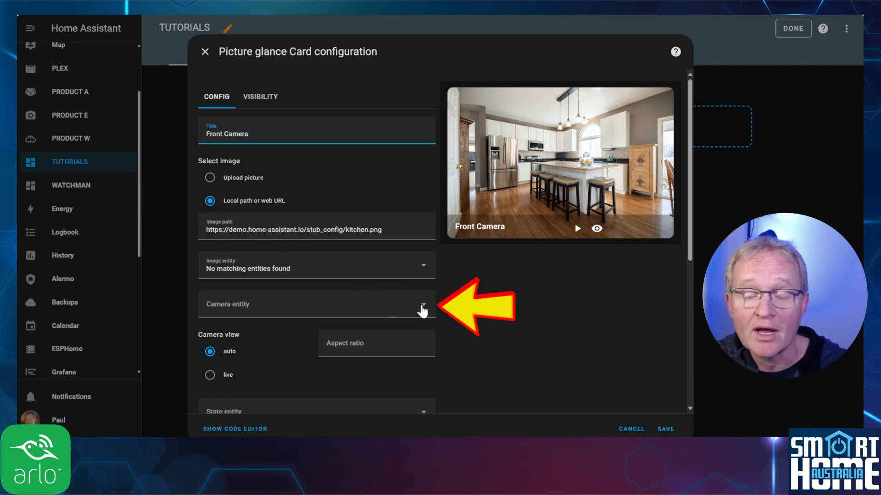
pyautogui.click(422, 303)
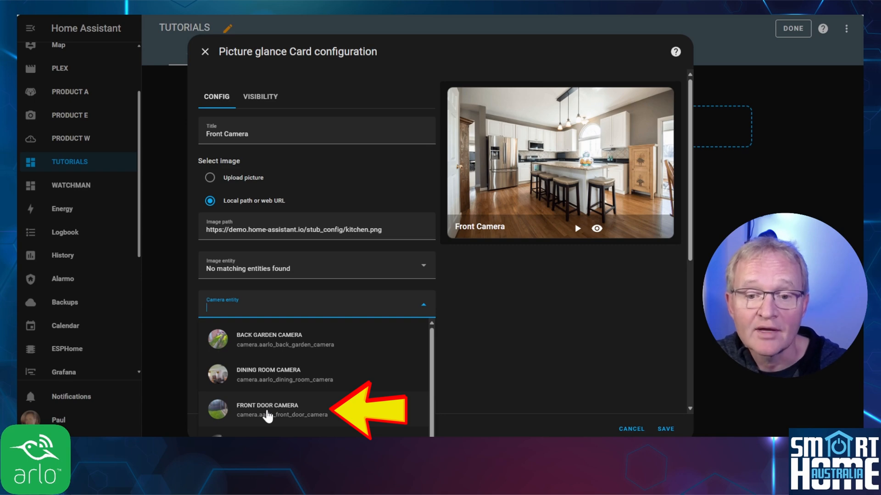
pyautogui.click(267, 410)
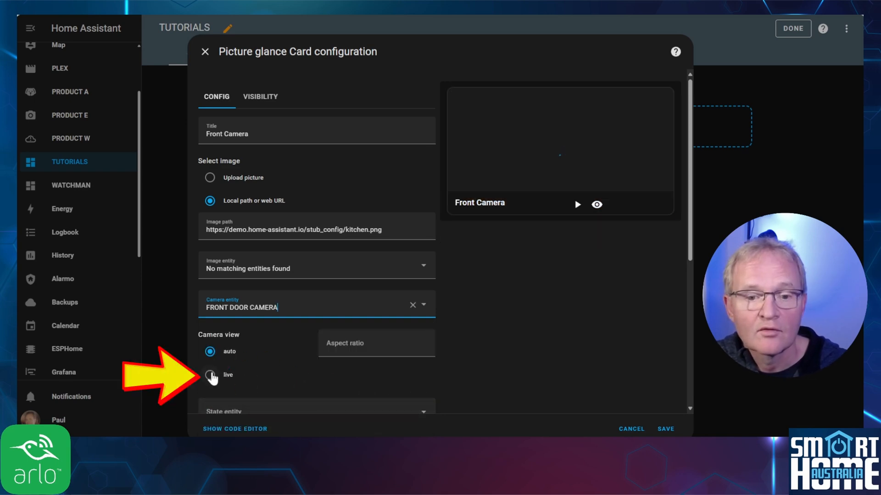
pyautogui.click(210, 375)
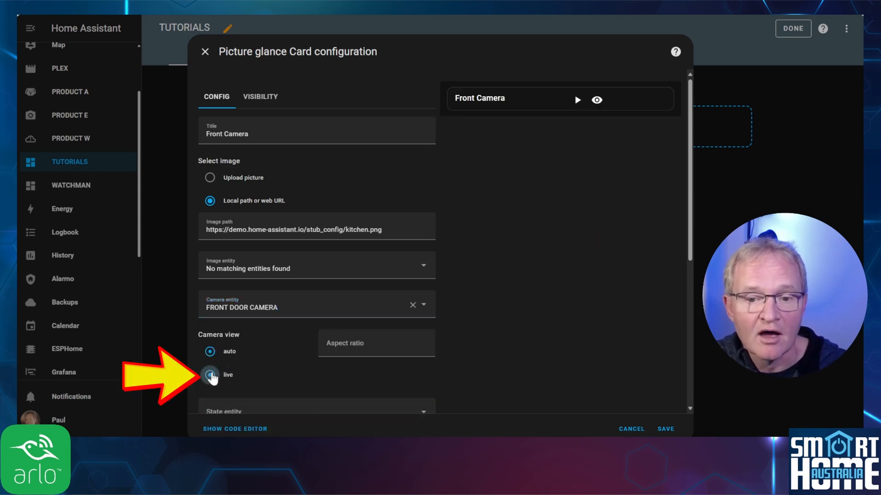
pyautogui.click(209, 375)
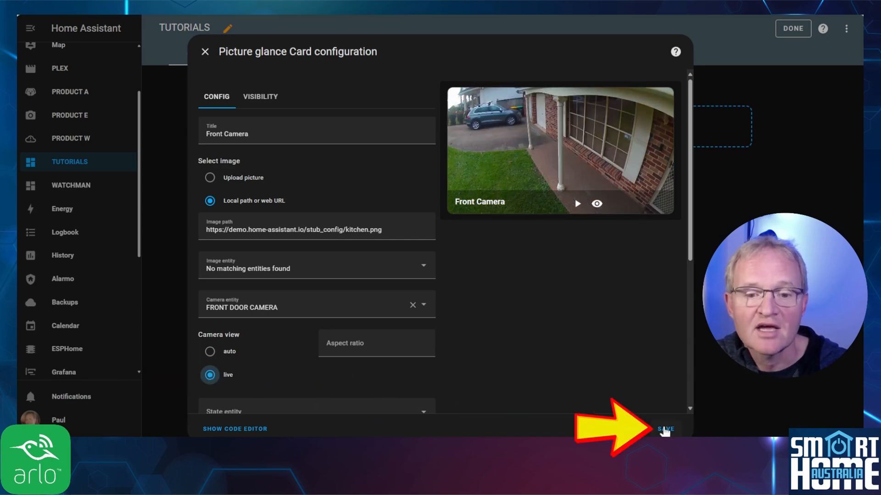
pyautogui.click(665, 430)
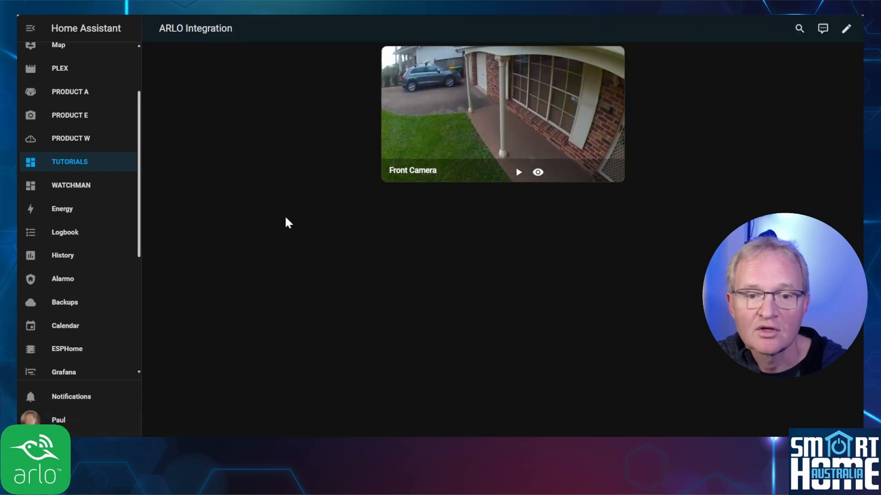